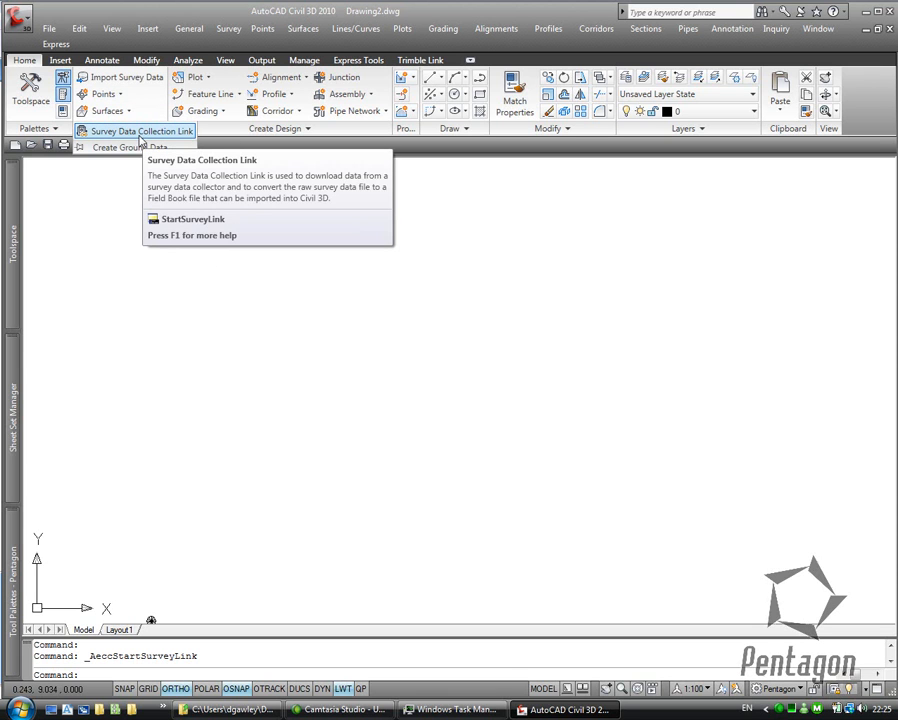
# - Convert survey.sdr into survey.fbk with Survey Link DC and dismiss the success message
pyautogui.click(193, 219)
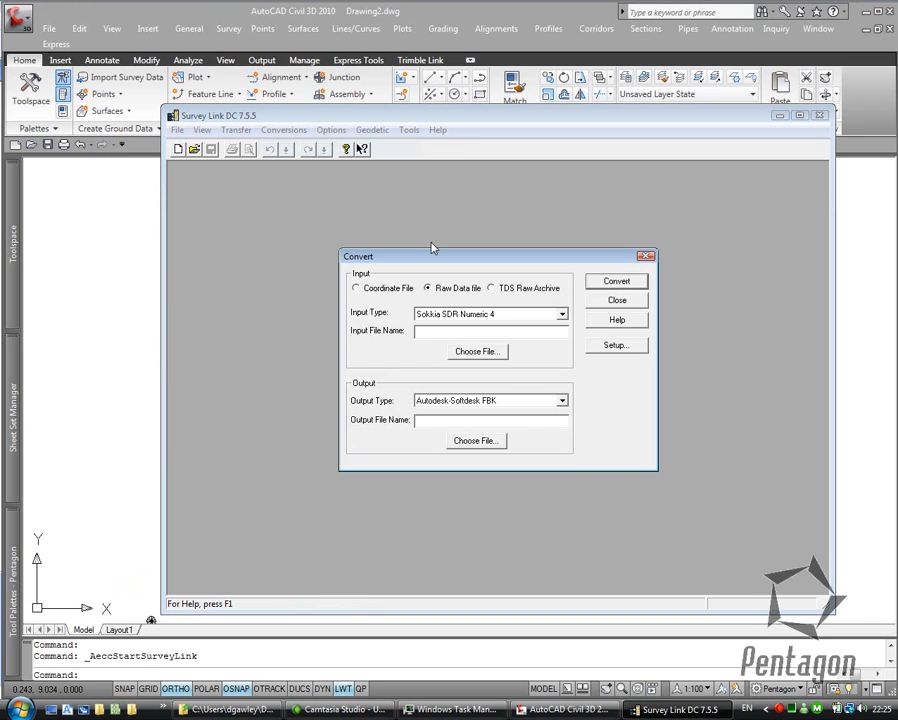
pyautogui.click(476, 351)
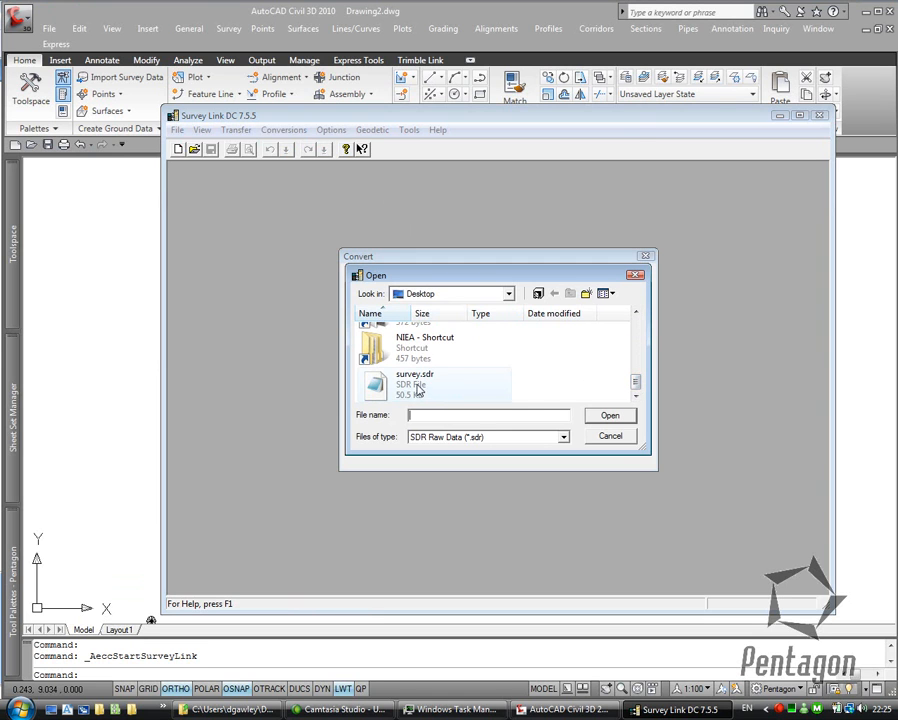
pyautogui.click(609, 415)
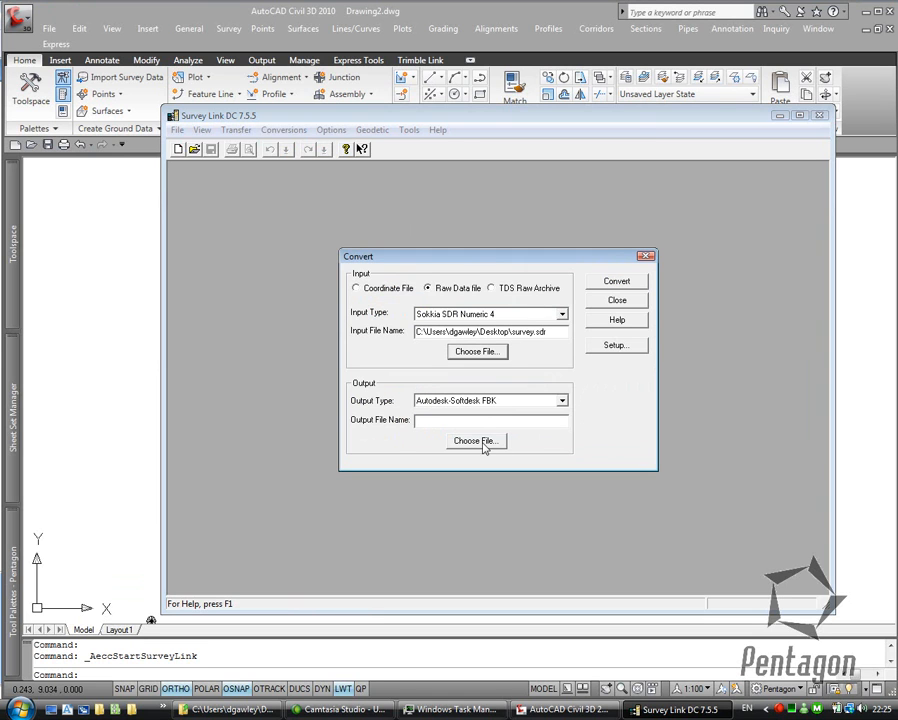
pyautogui.click(476, 441)
pyautogui.write('survey.')
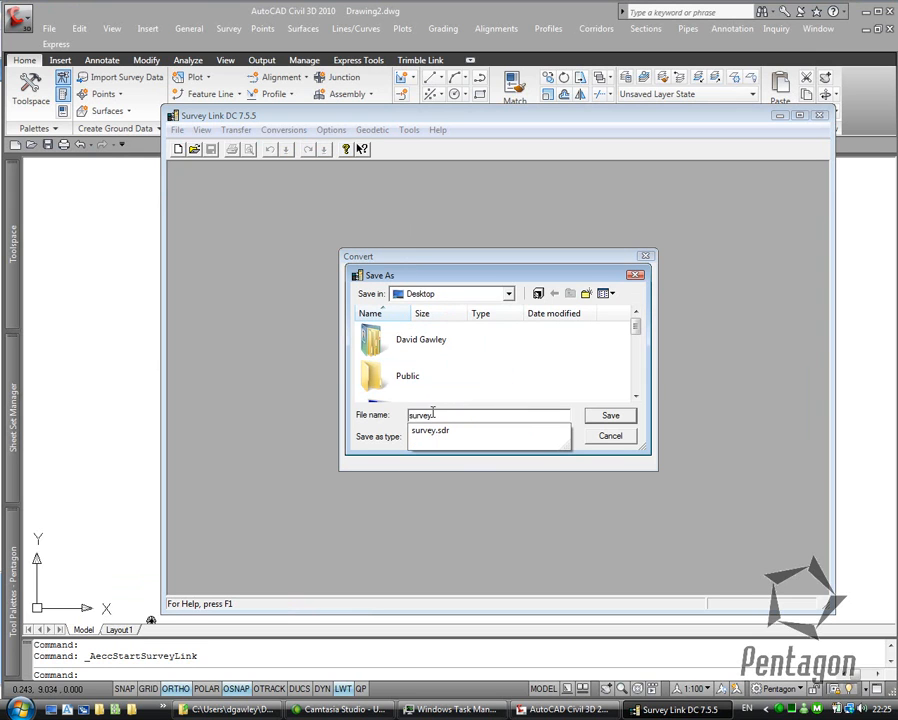
pyautogui.click(609, 415)
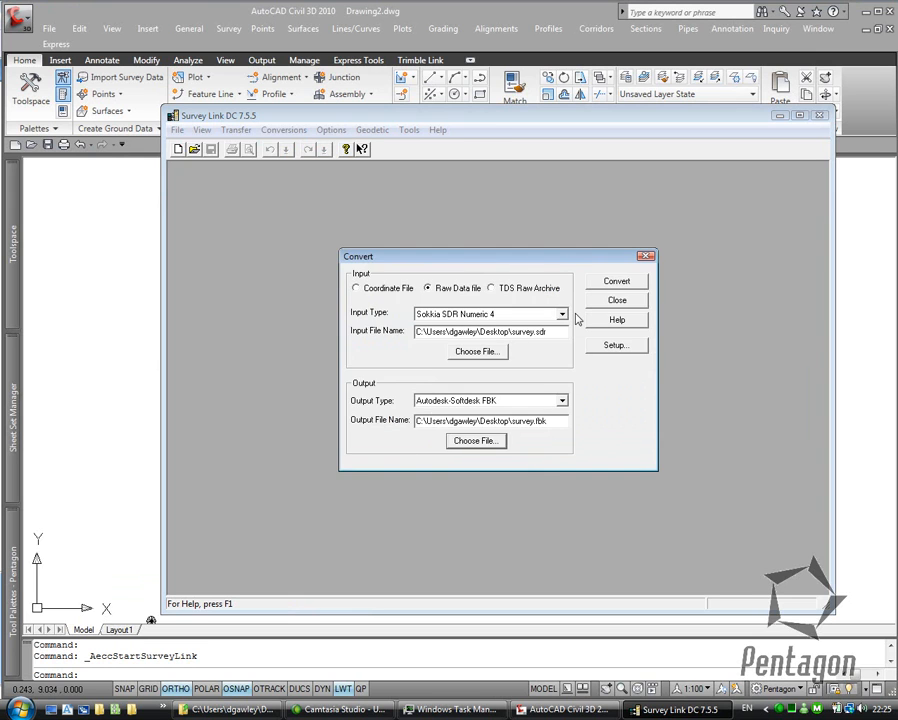
pyautogui.click(616, 280)
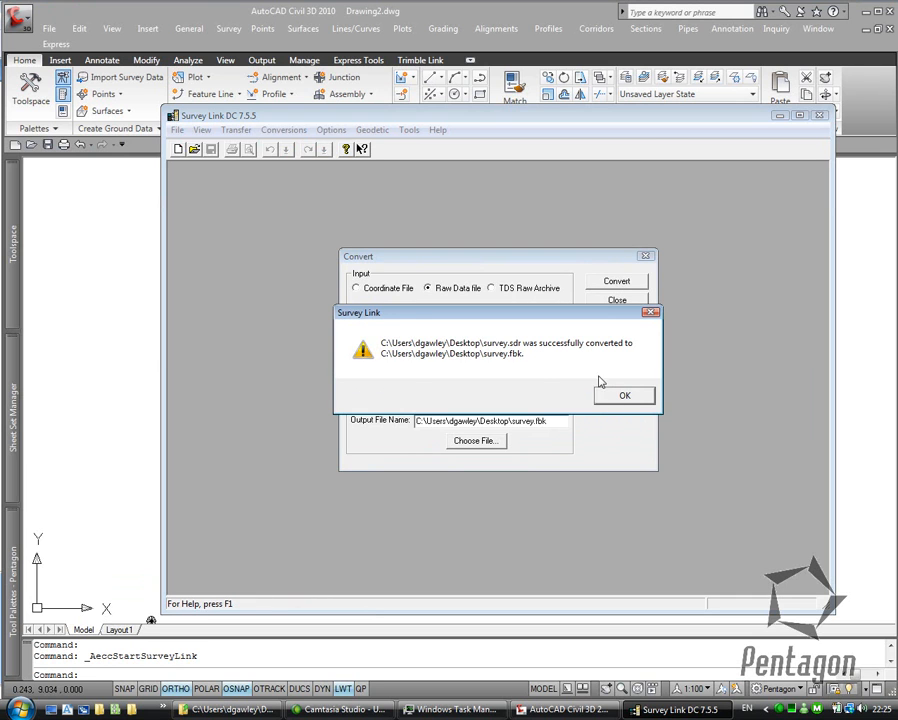
pyautogui.click(624, 395)
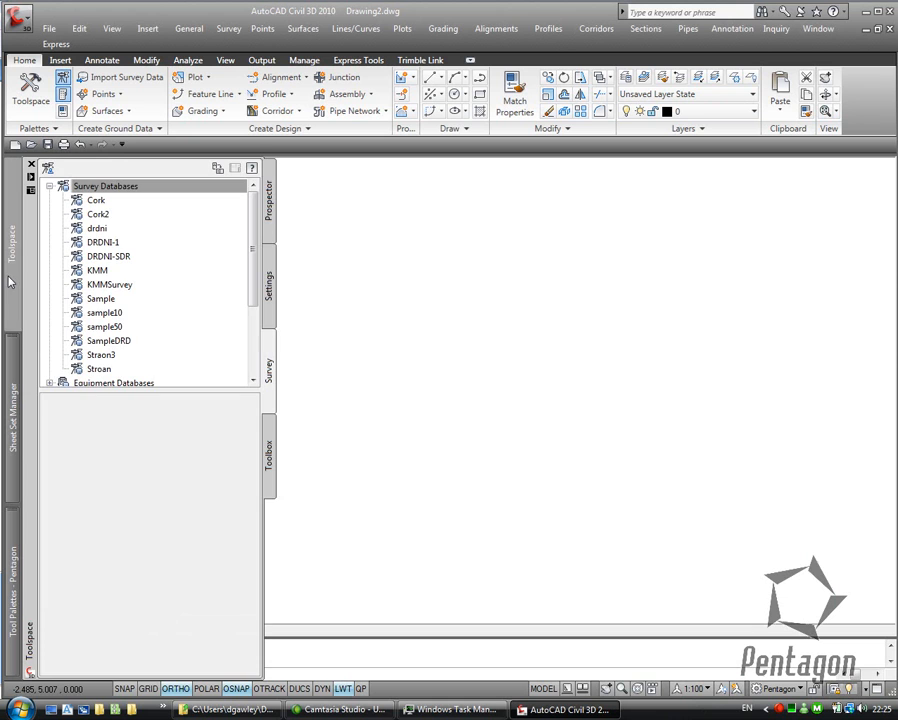
# - Create a new local survey database named Sample2
pyautogui.click(58, 187)
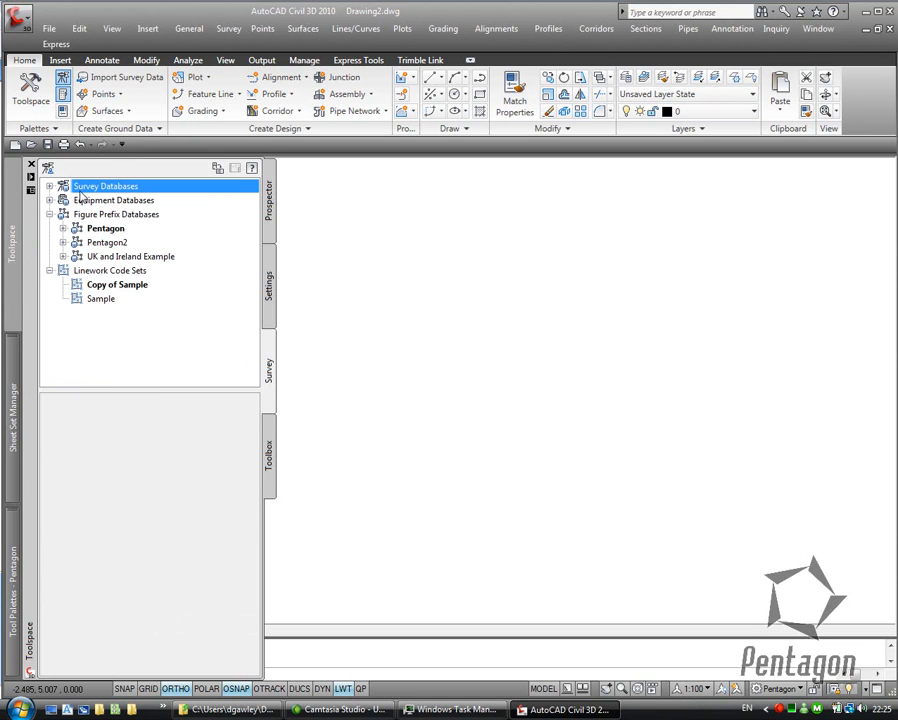
pyautogui.rightClick(102, 186)
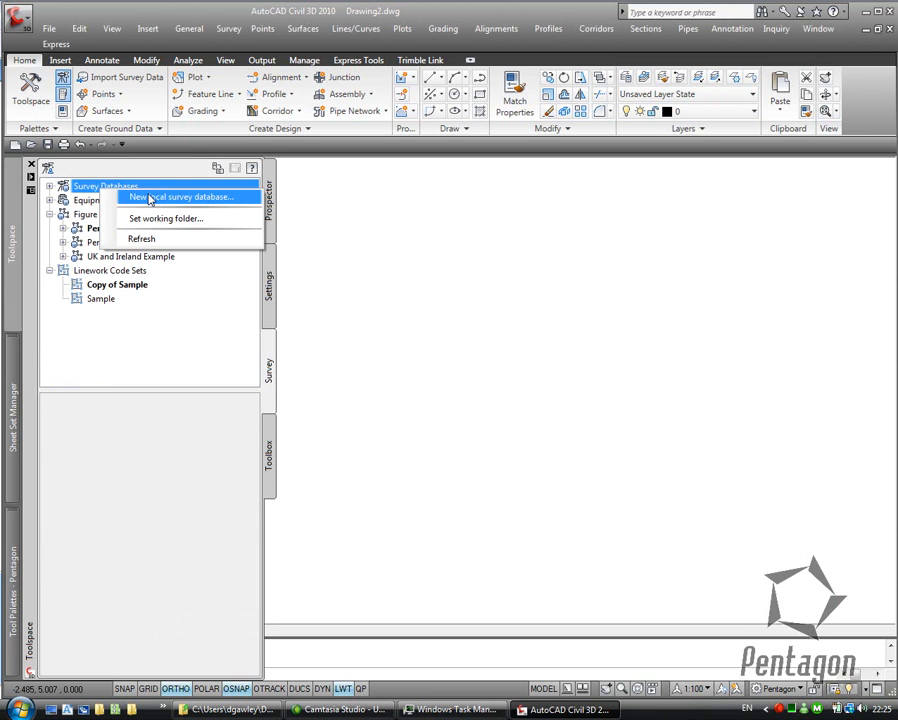
pyautogui.click(180, 196)
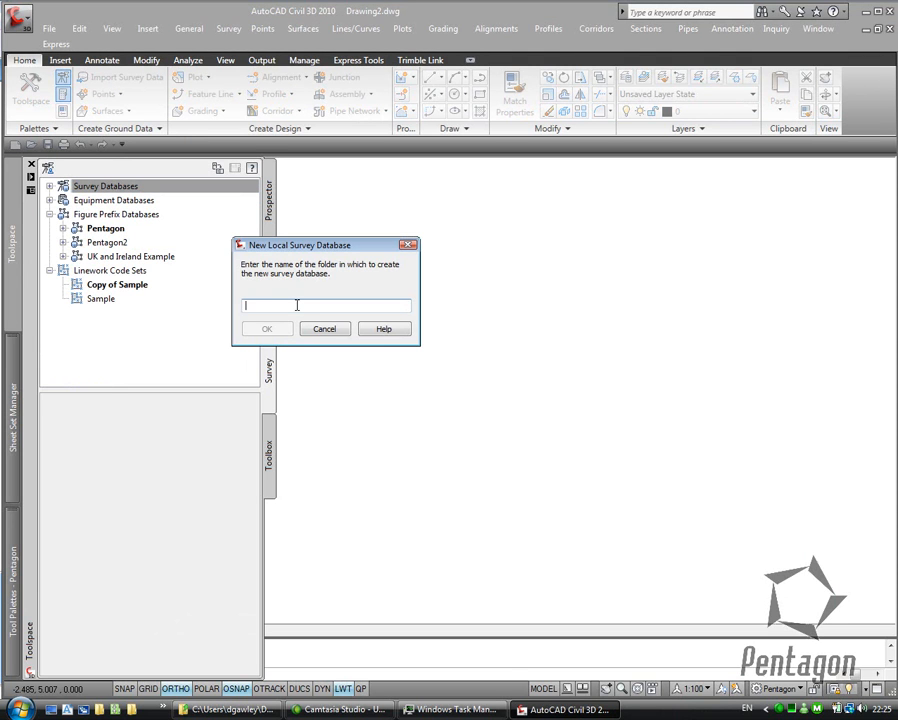
pyautogui.write('Sample2')
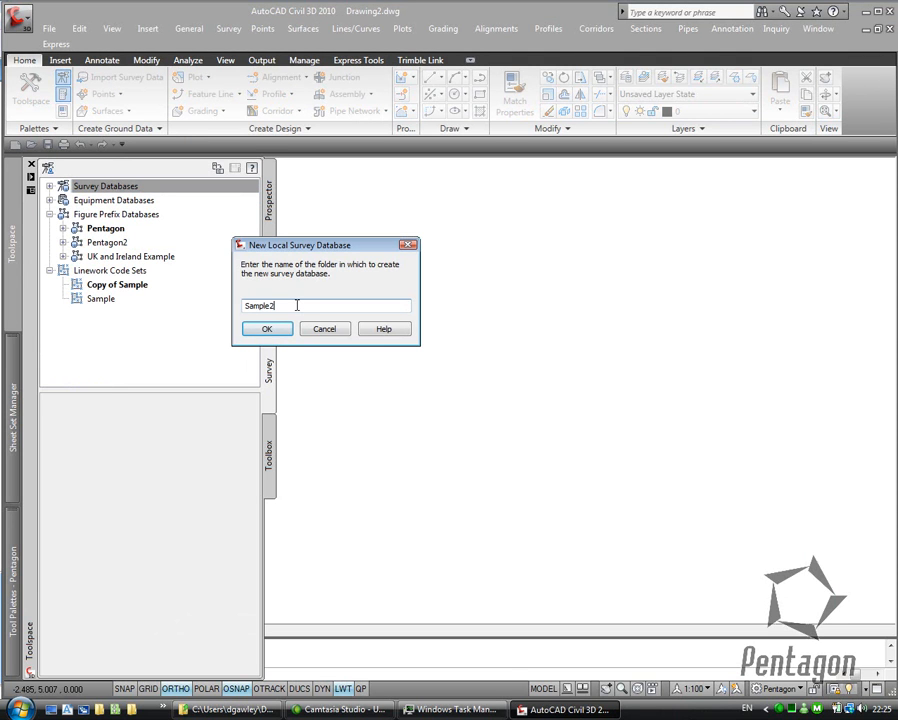
pyautogui.click(265, 328)
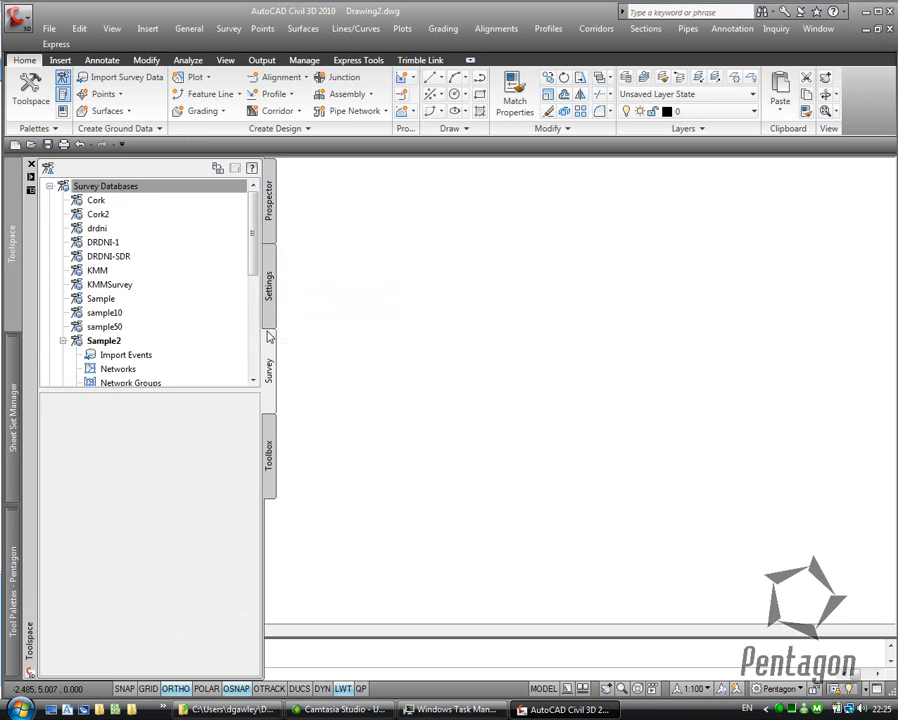
# - Select Sample2 and bring up its Import Events options to import survey data
pyautogui.click(104, 340)
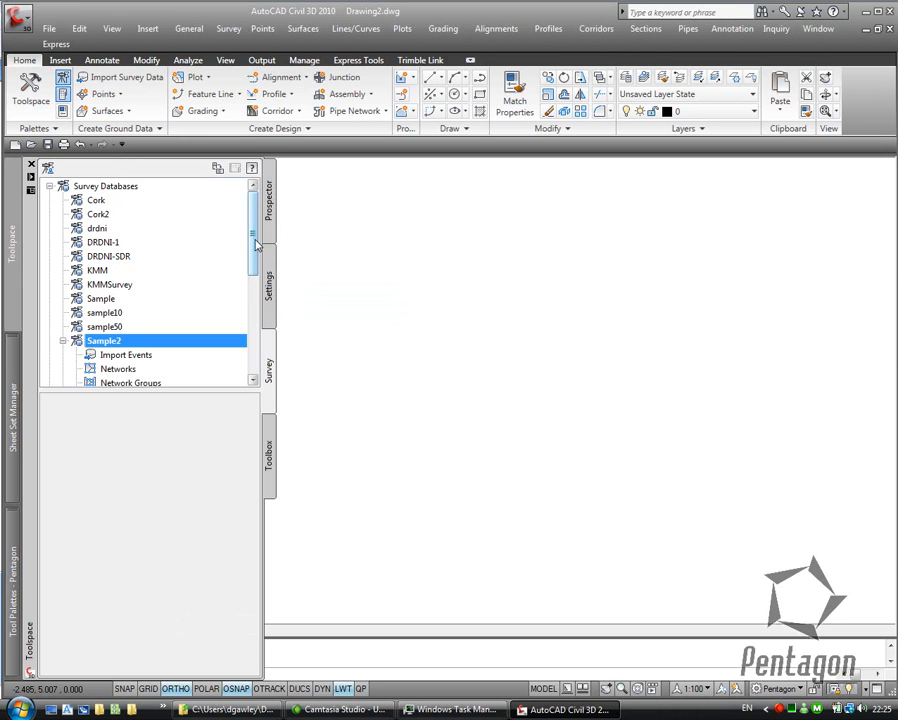
pyautogui.scroll(-3)
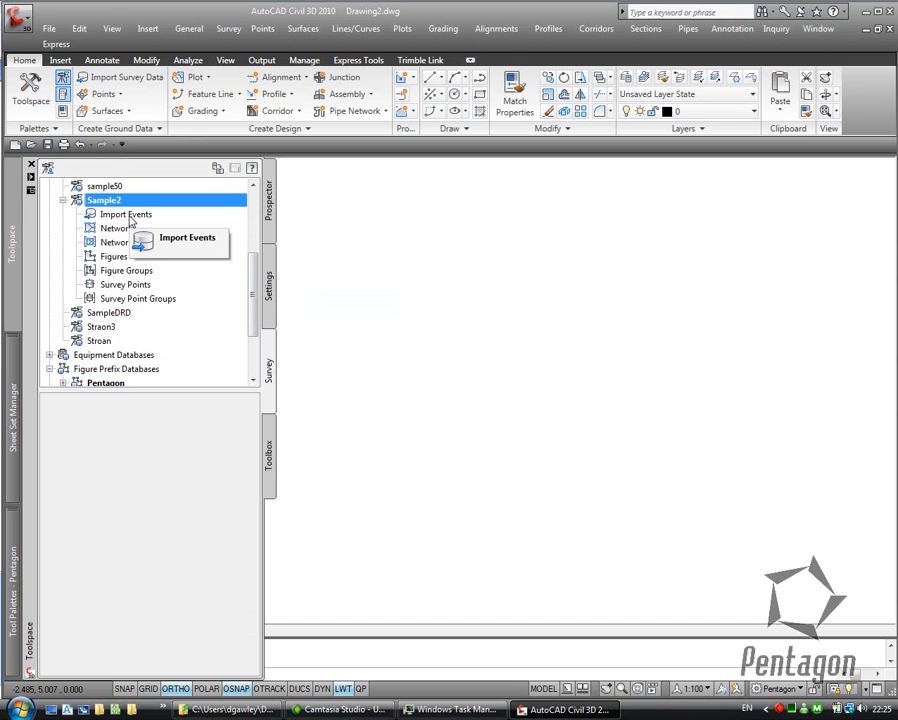
pyautogui.rightClick(126, 218)
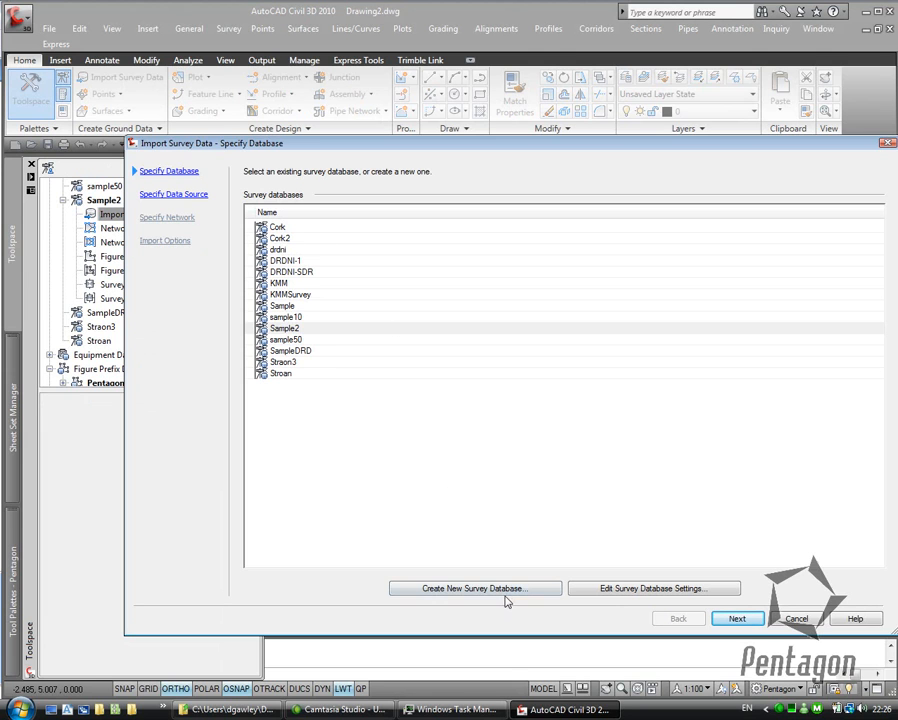
# - Create survey database Sample3 for the import after Sample2 is rejected as not unique
pyautogui.click(474, 588)
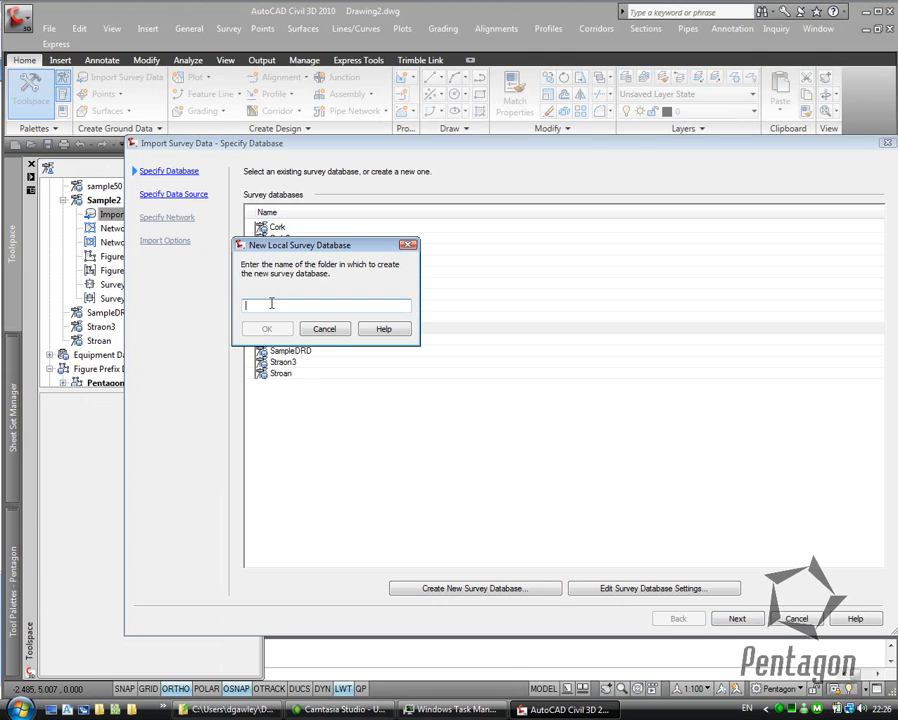
pyautogui.write('Sample2')
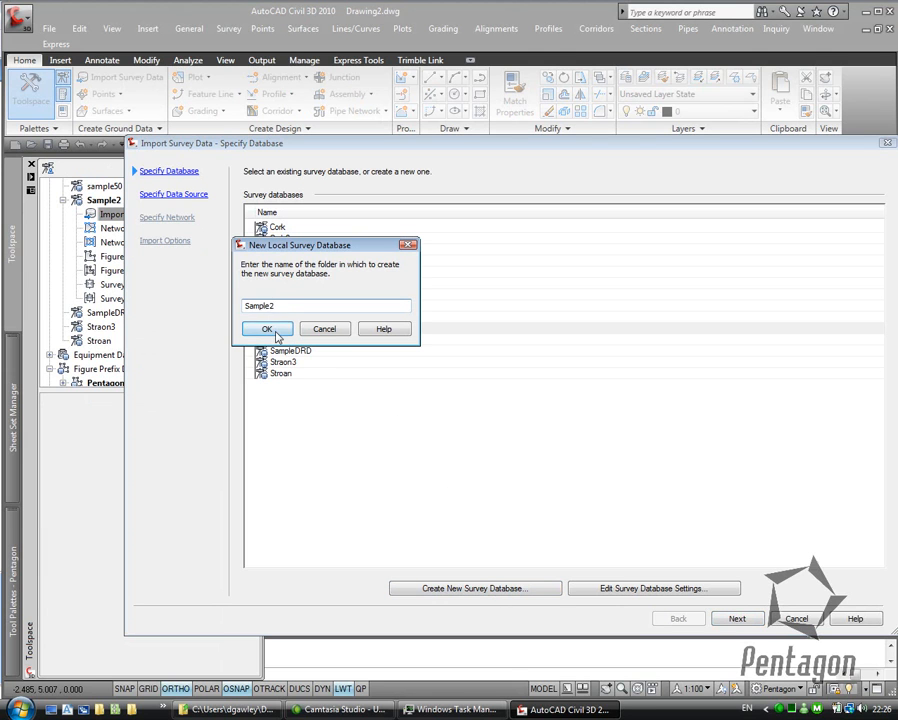
pyautogui.click(266, 328)
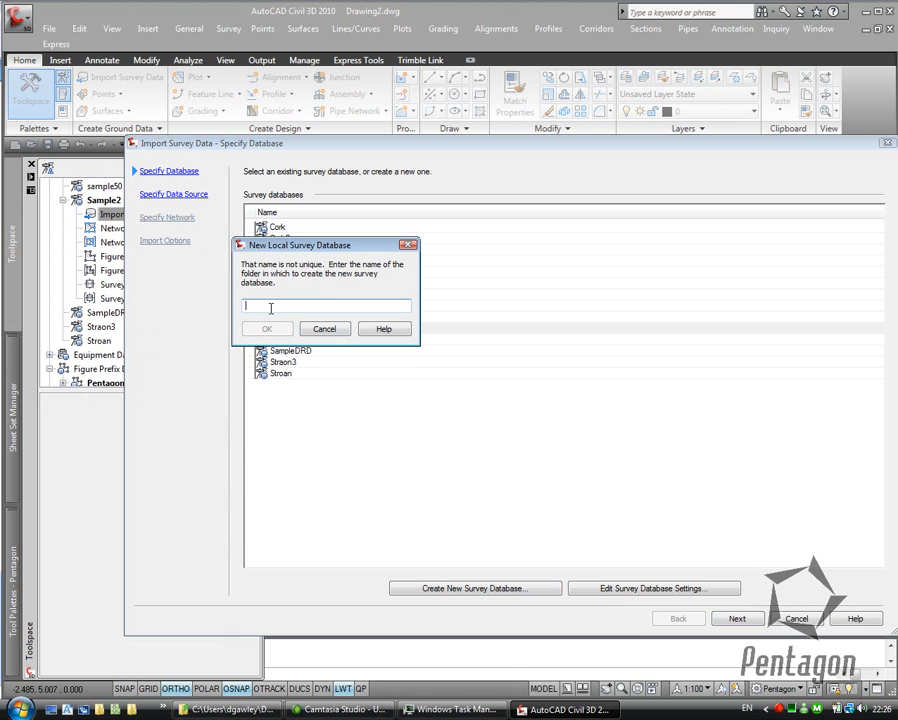
pyautogui.write('Sample3')
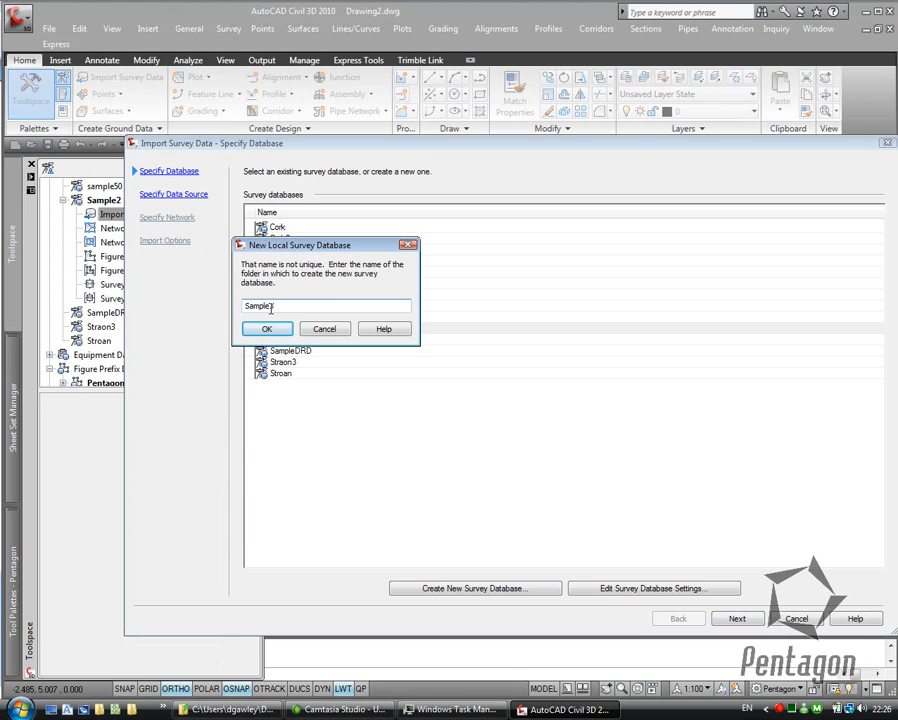
pyautogui.click(266, 328)
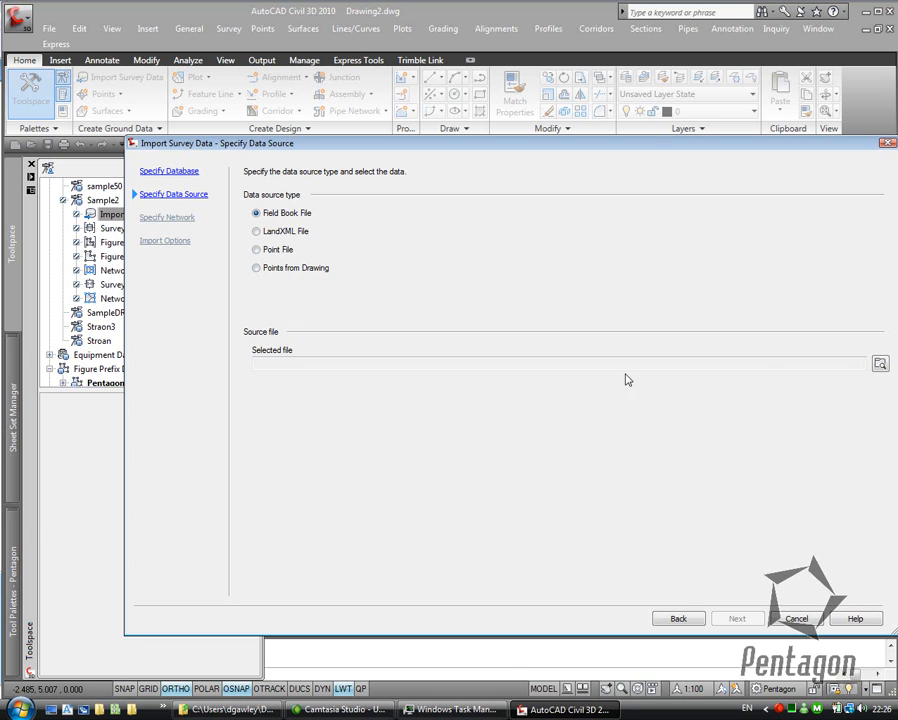
# - Choose survey.fbk as the field book source file
pyautogui.click(879, 363)
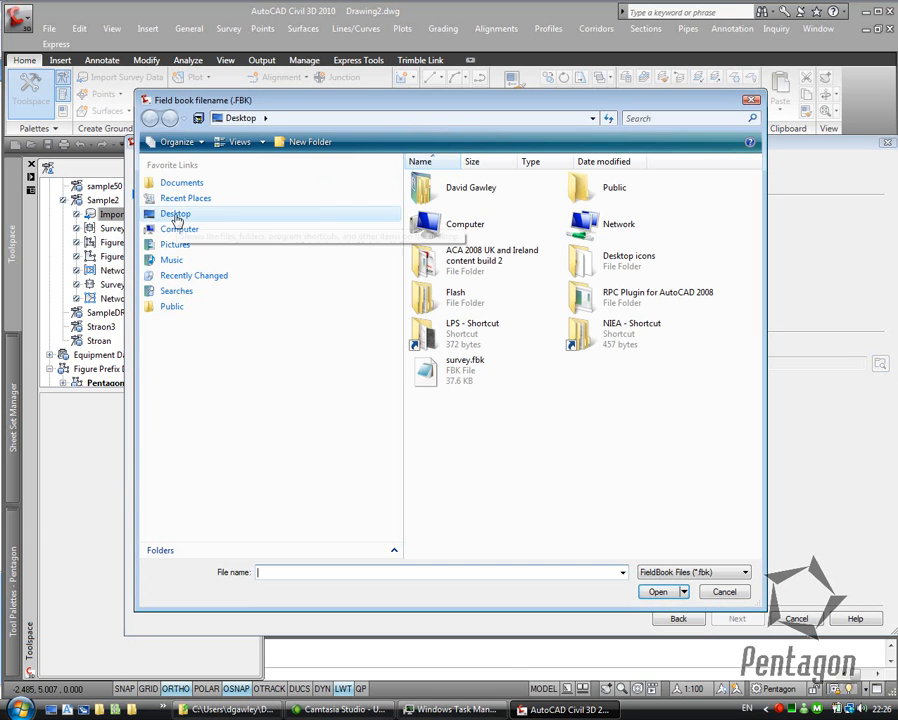
pyautogui.click(657, 591)
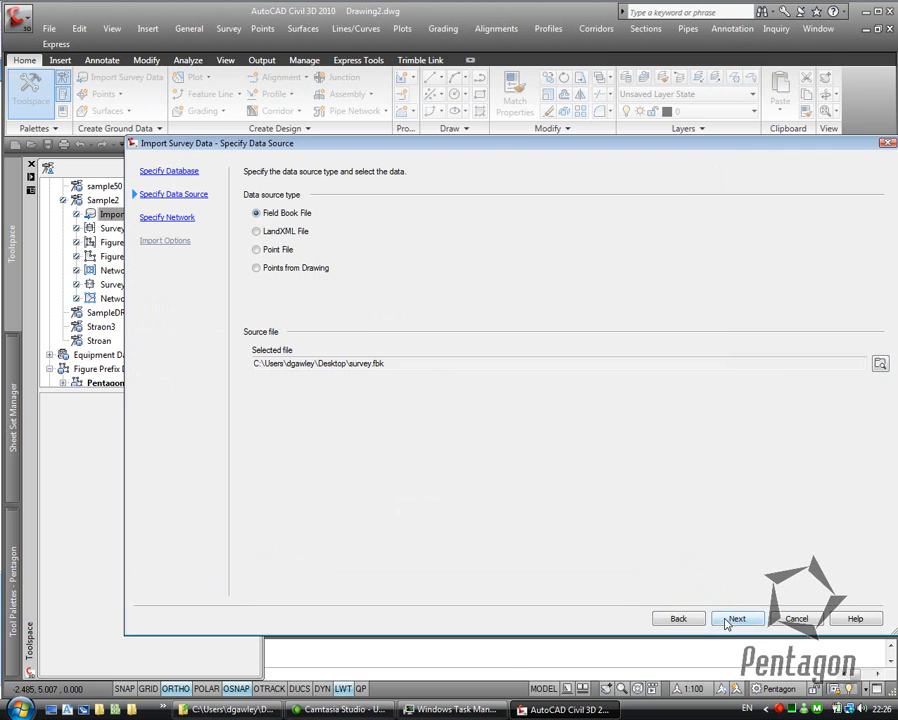
pyautogui.click(738, 618)
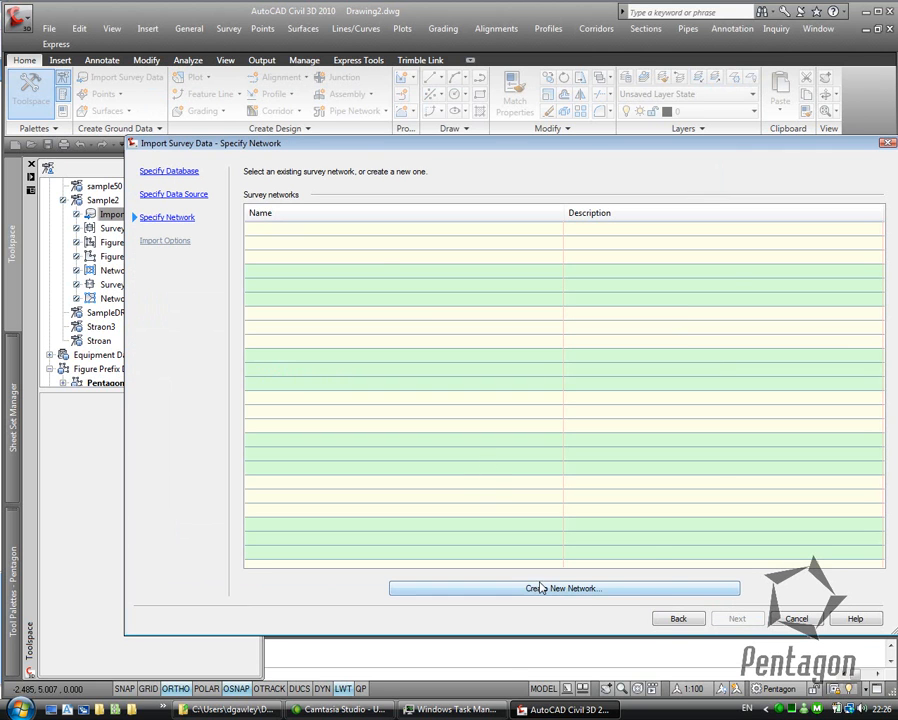
# - Create a new survey network named LocalSurvey
pyautogui.click(562, 588)
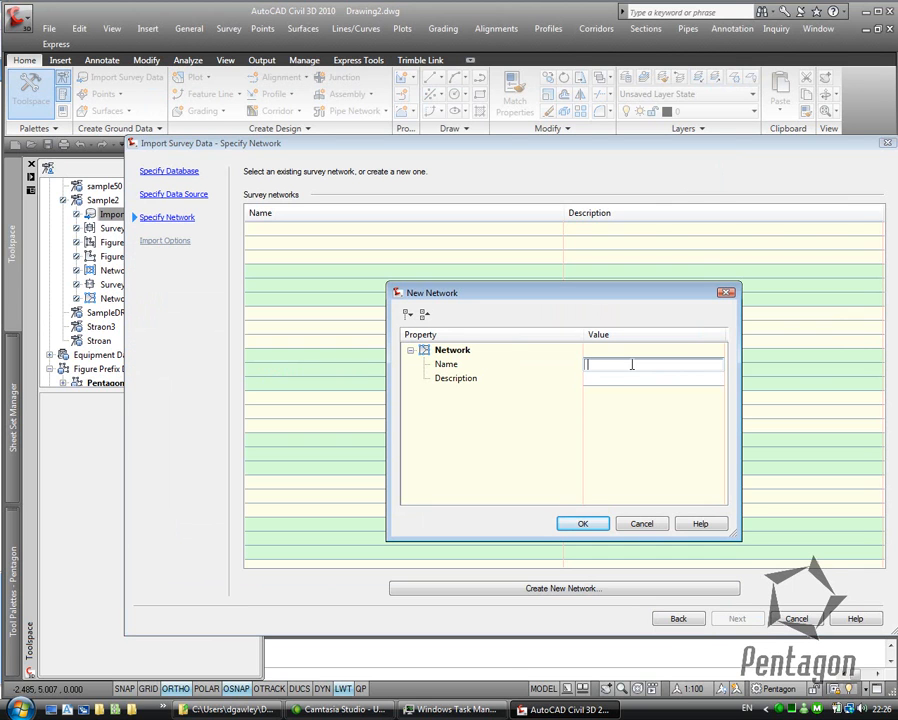
pyautogui.write('LocalSurvey')
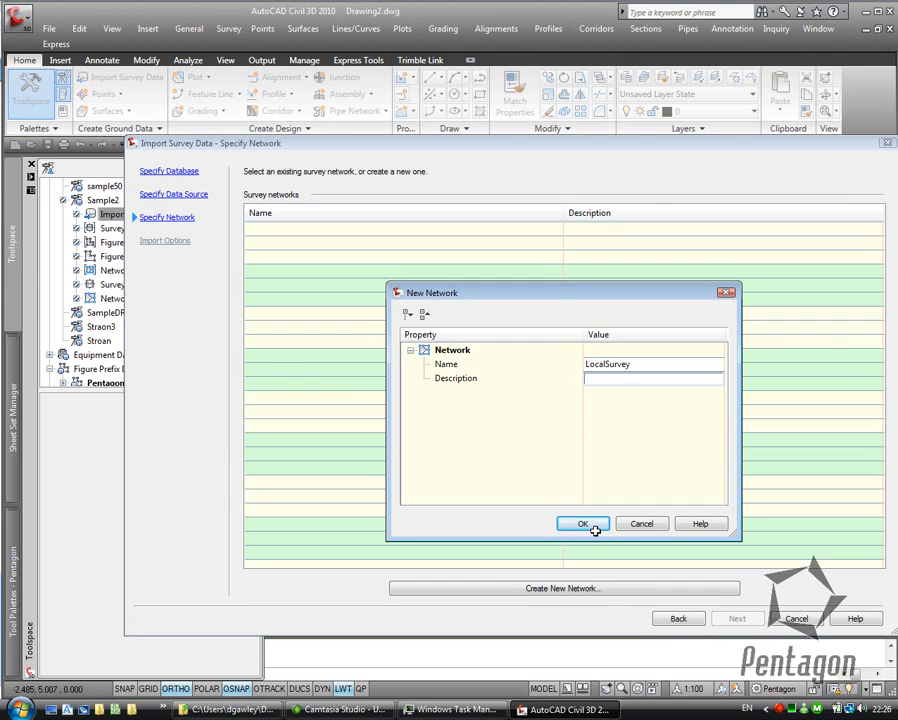
pyautogui.click(582, 523)
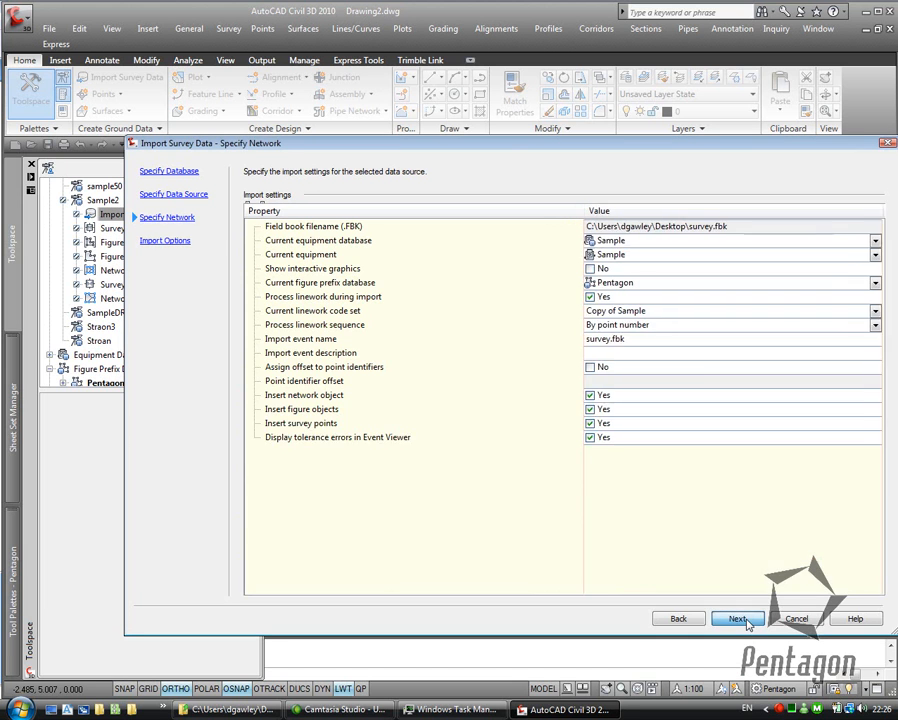
# - Keep the Current linework code set import option and finish importing survey.fbk
pyautogui.click(736, 618)
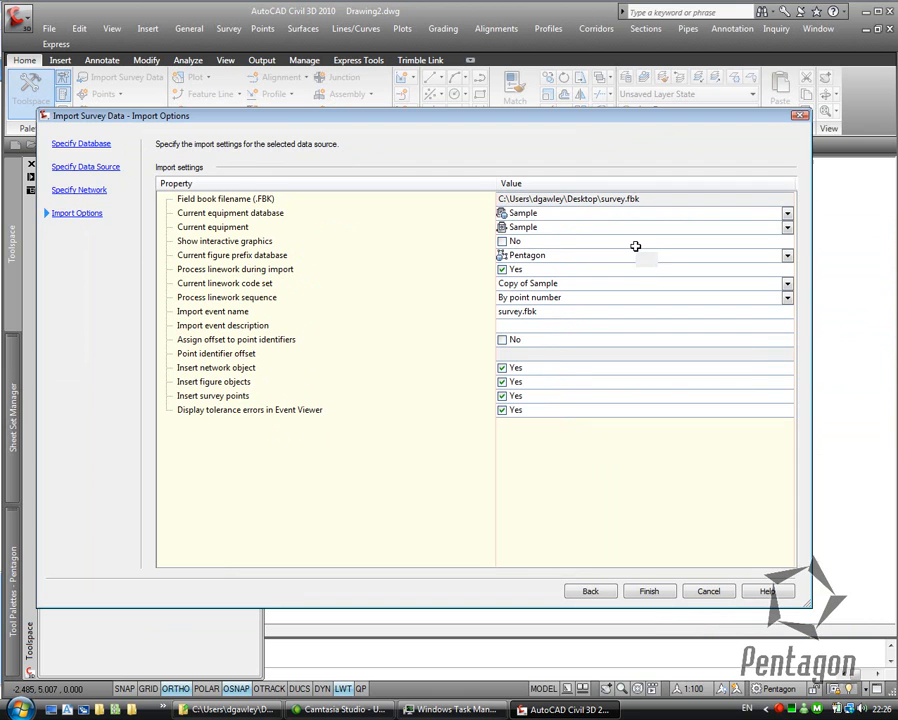
pyautogui.moveTo(200, 260)
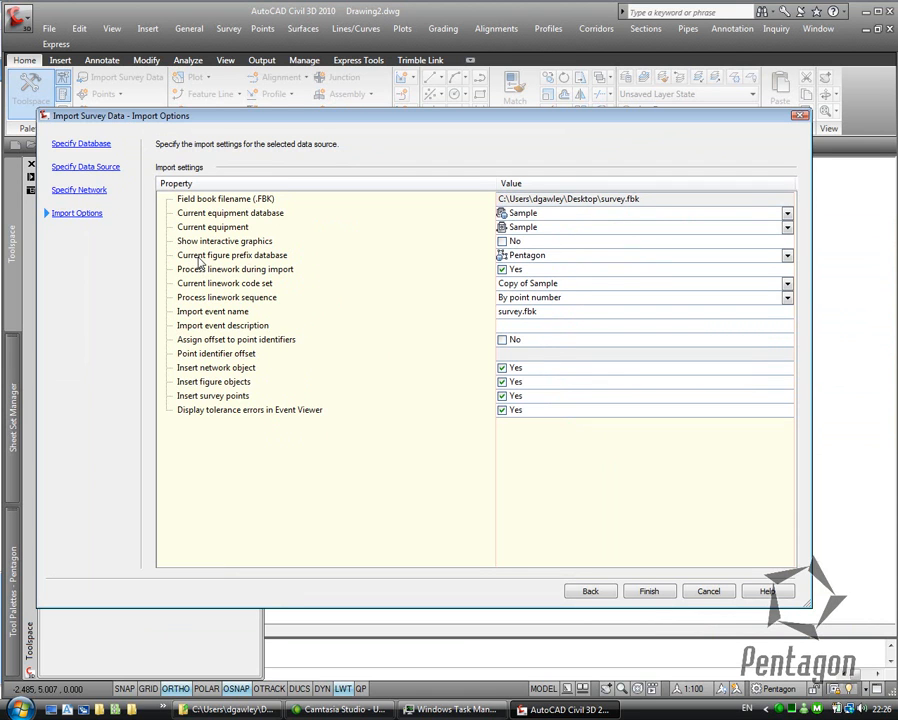
pyautogui.moveTo(203, 260)
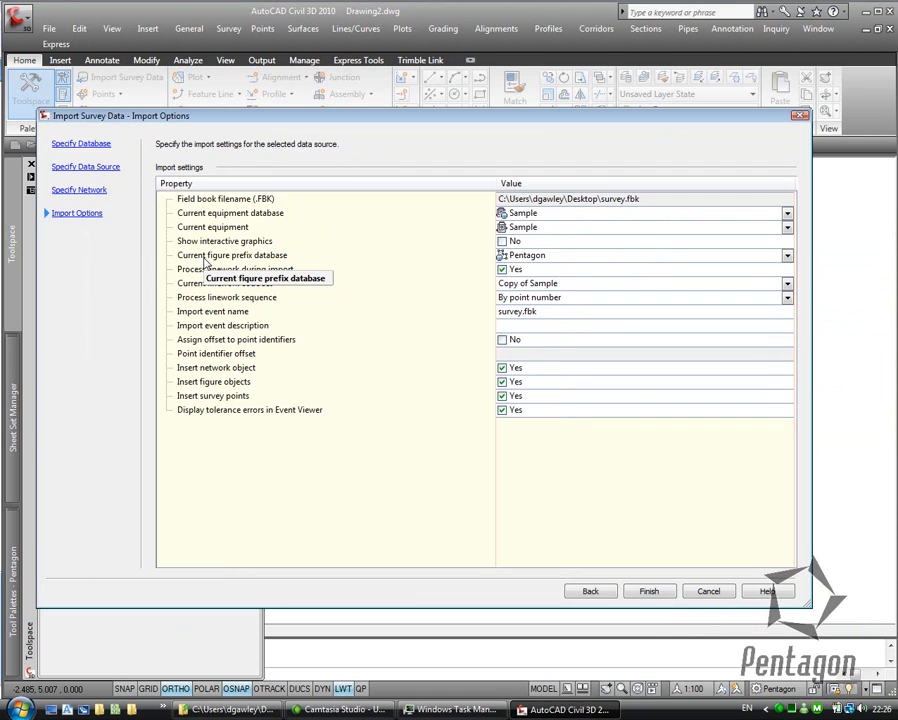
pyautogui.moveTo(679, 318)
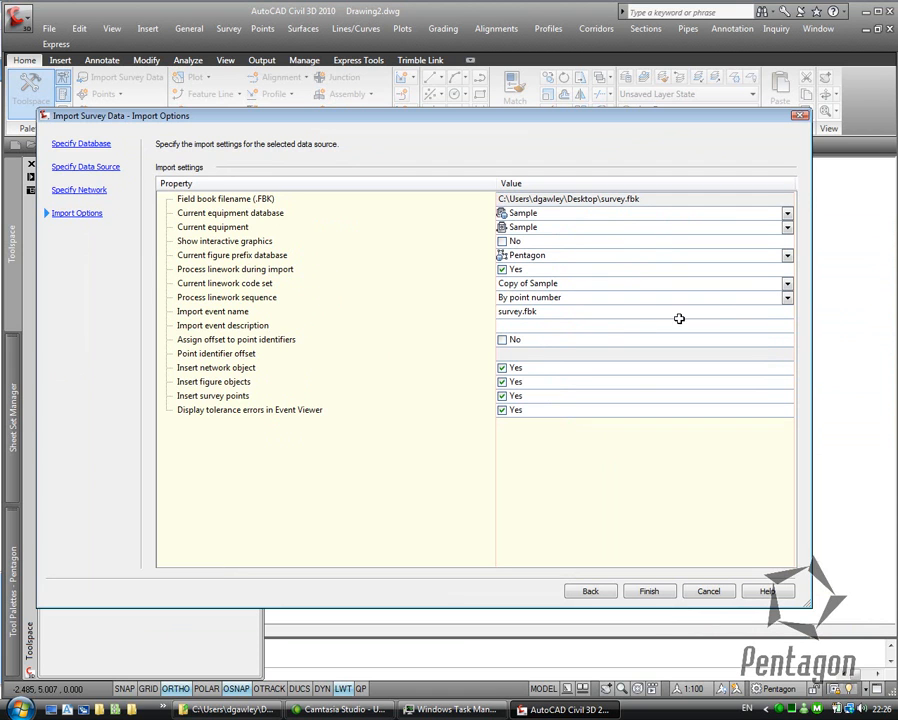
pyautogui.click(786, 283)
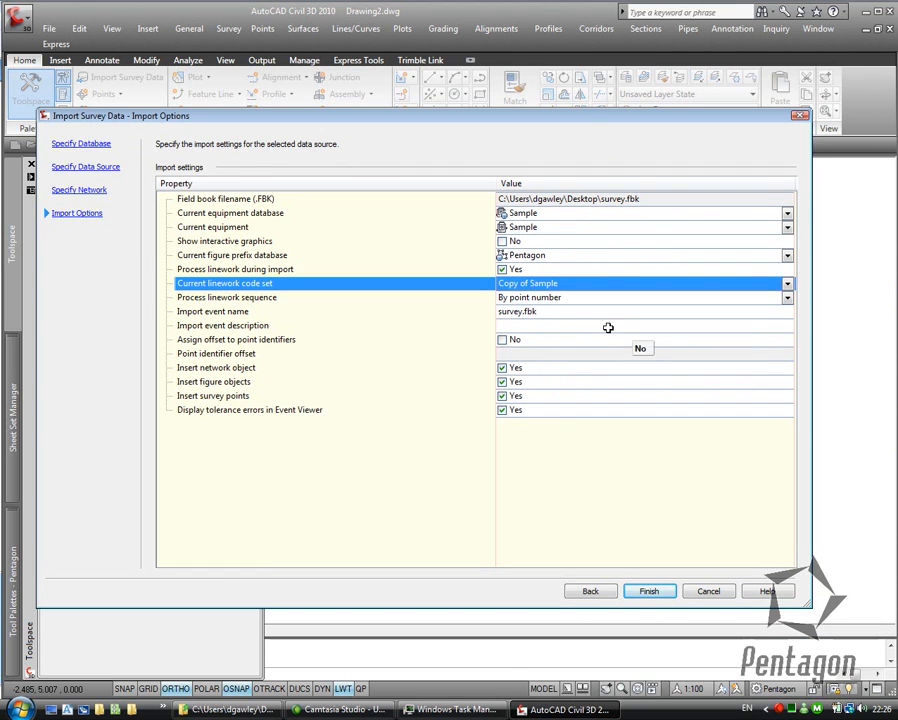
pyautogui.click(649, 590)
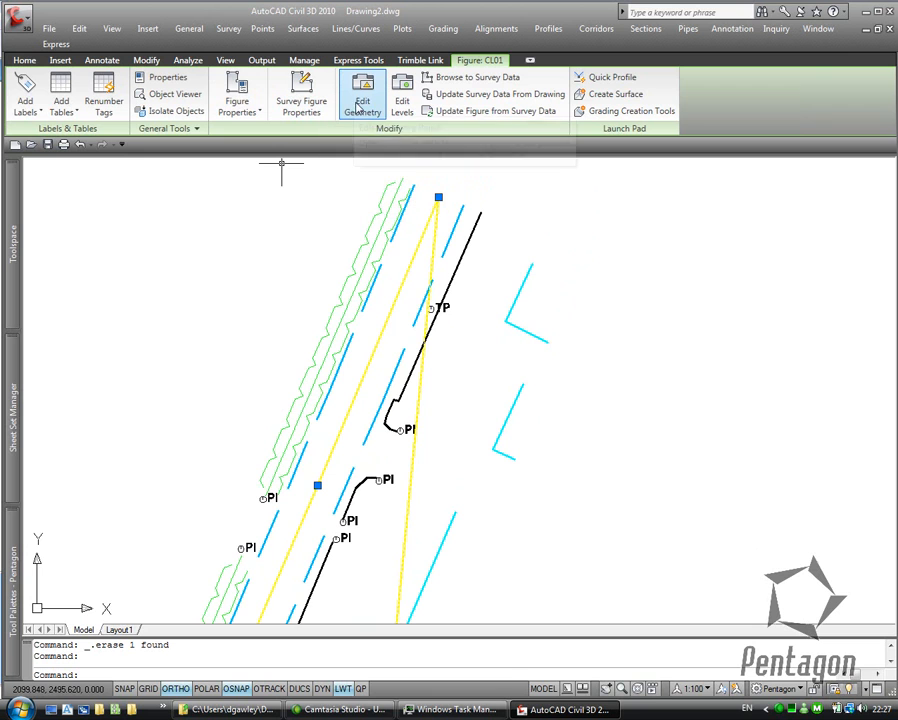
# - Select an unwanted survey figure in model space for erasing
pyautogui.click(359, 95)
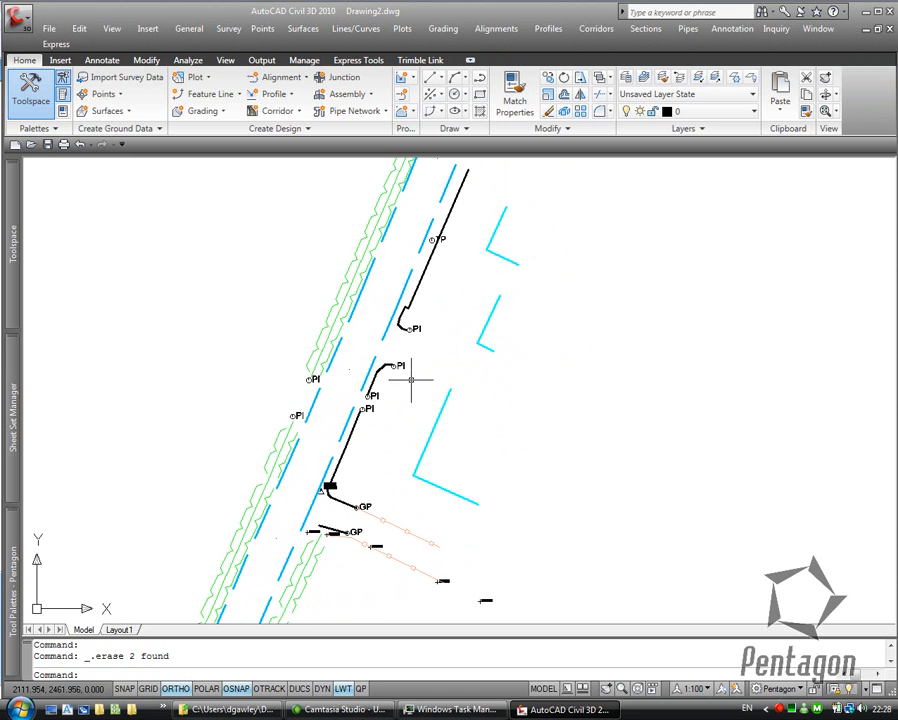
pyautogui.moveTo(855, 165)
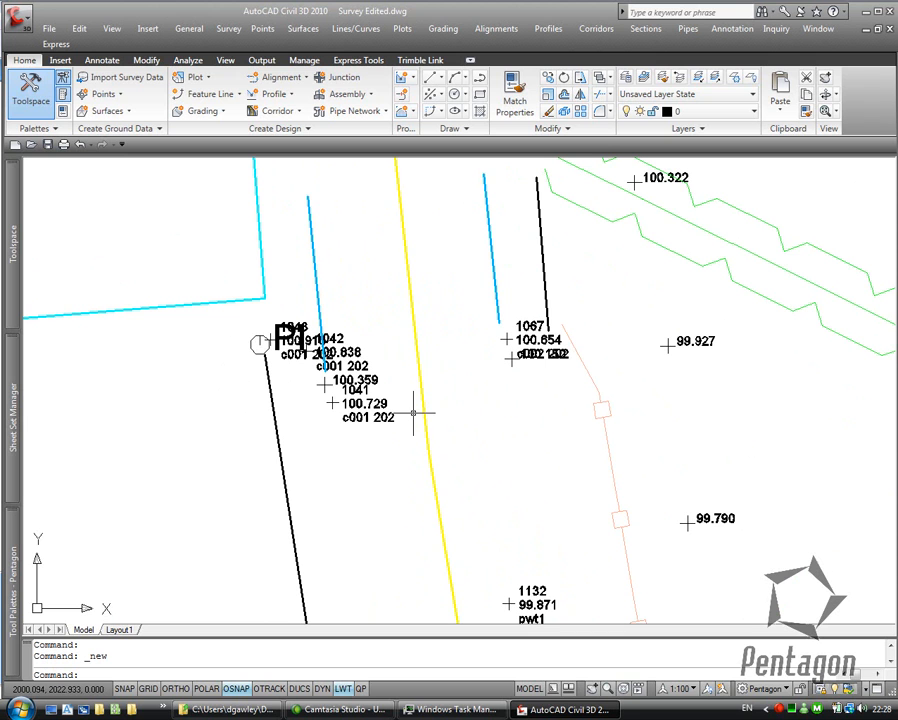
# - Open the Survey Edited drawing
pyautogui.click(689, 691)
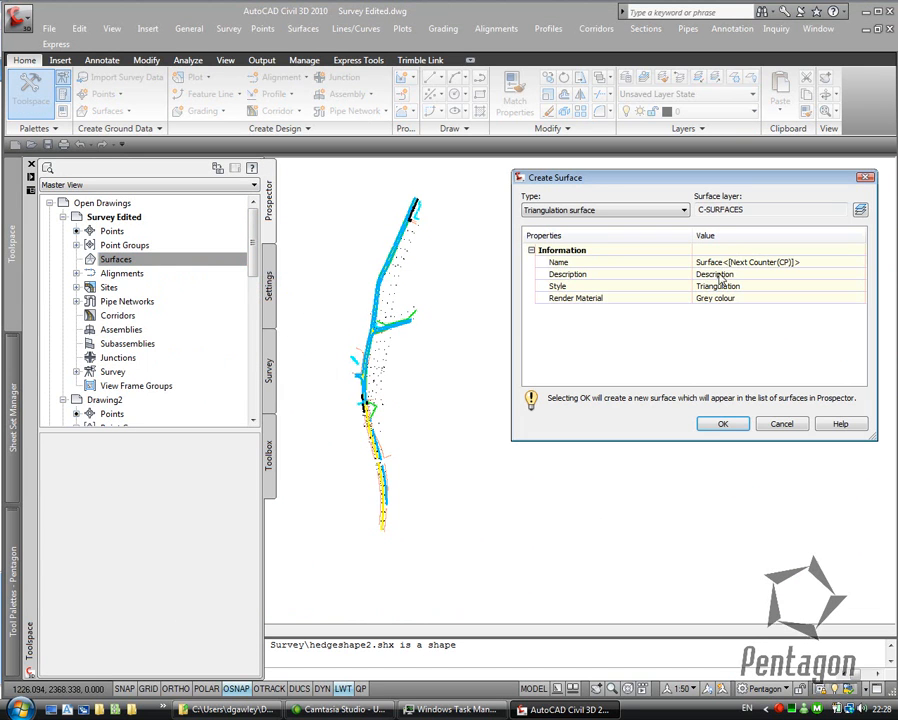
# - Create triangulation surface EG and add the stroan.fbk point group to its definition
pyautogui.write('EG')
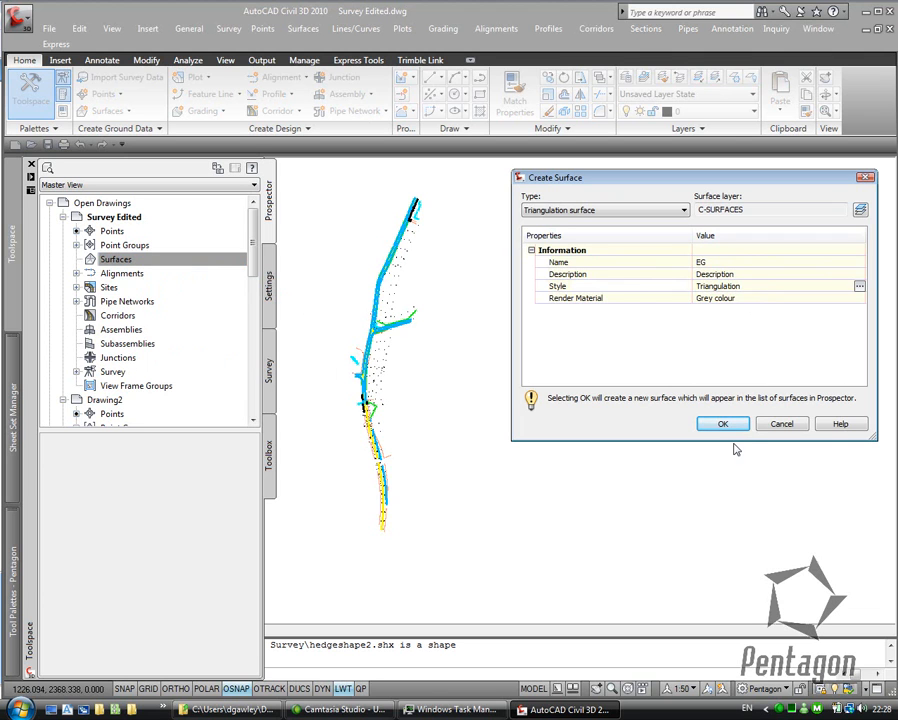
pyautogui.click(723, 423)
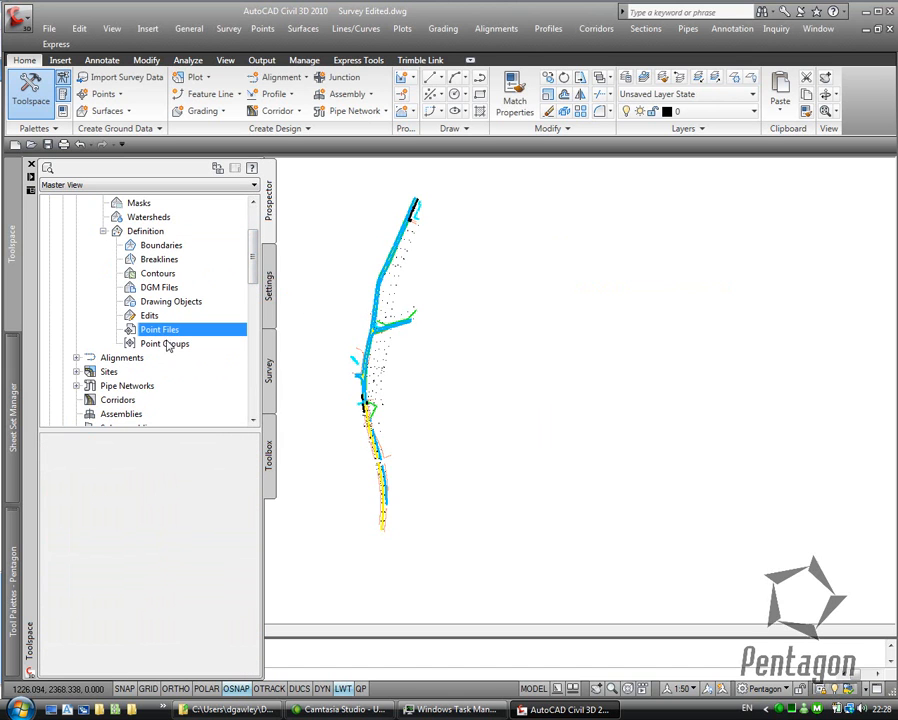
pyautogui.doubleClick(165, 343)
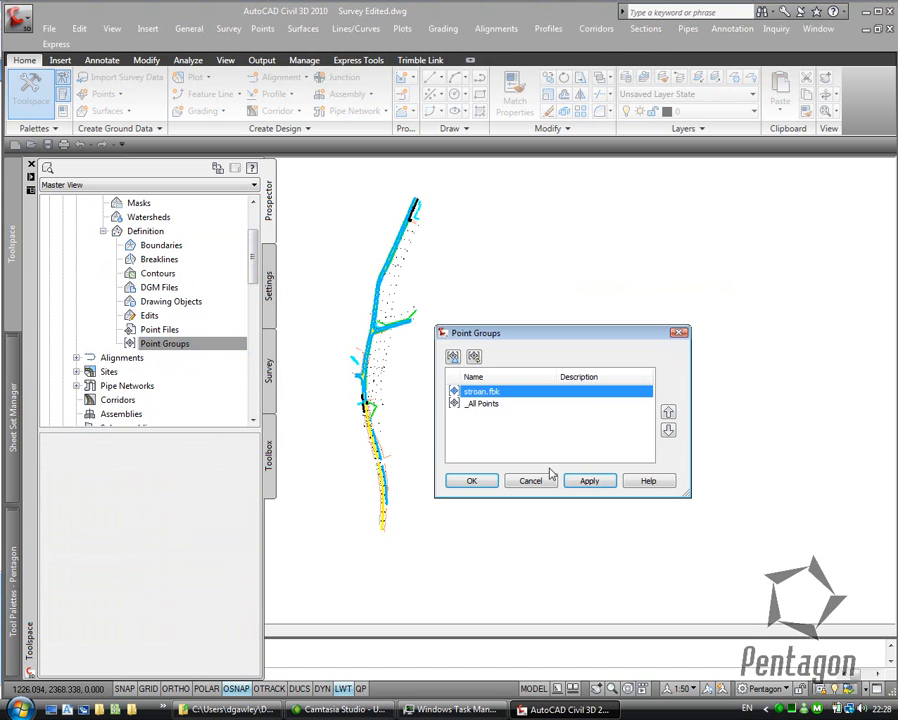
pyautogui.click(471, 480)
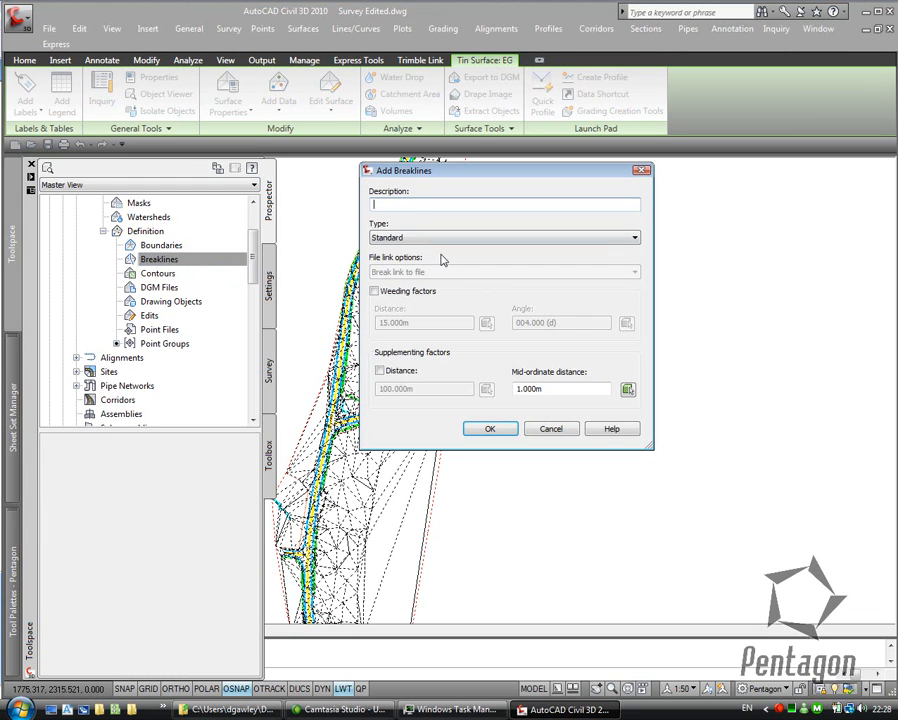
# - Add breakline set 'sample' to EG, display it as contours, and sketch a profile line
pyautogui.write('sample')
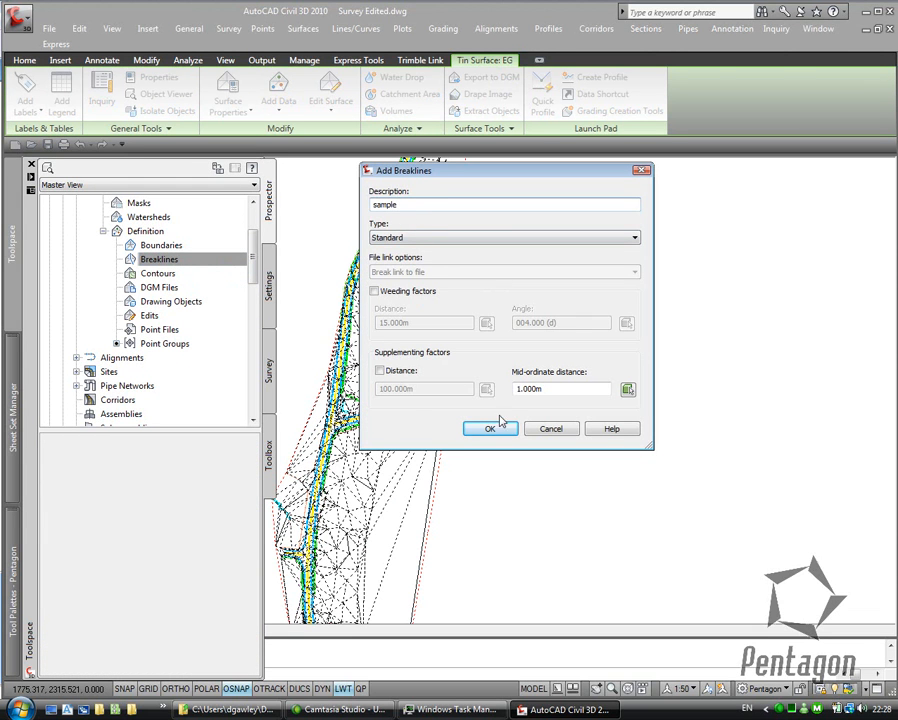
pyautogui.click(489, 428)
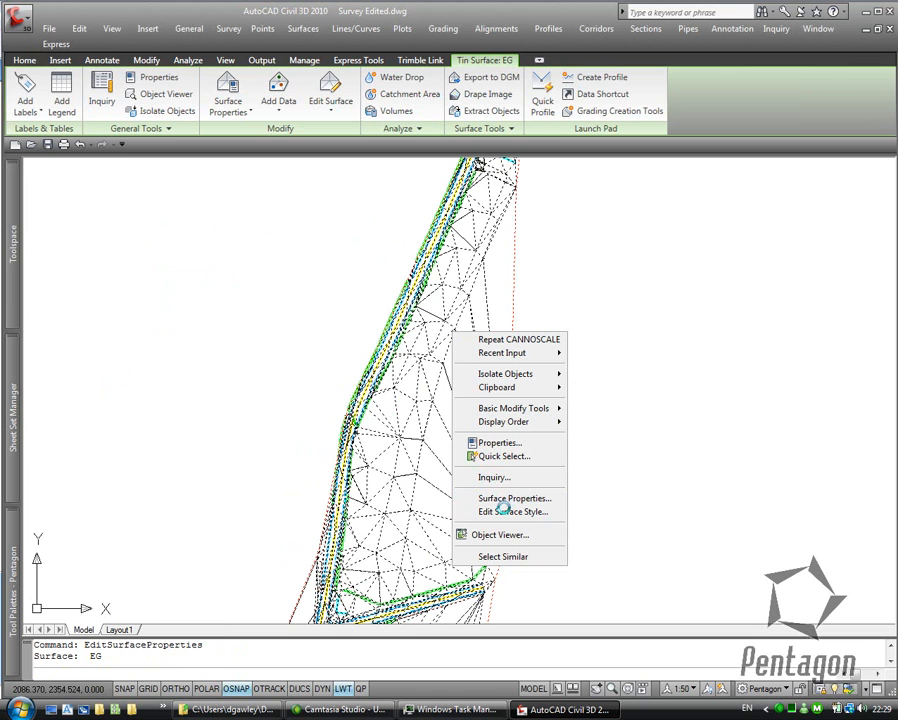
pyautogui.click(514, 498)
pyautogui.write('pl')
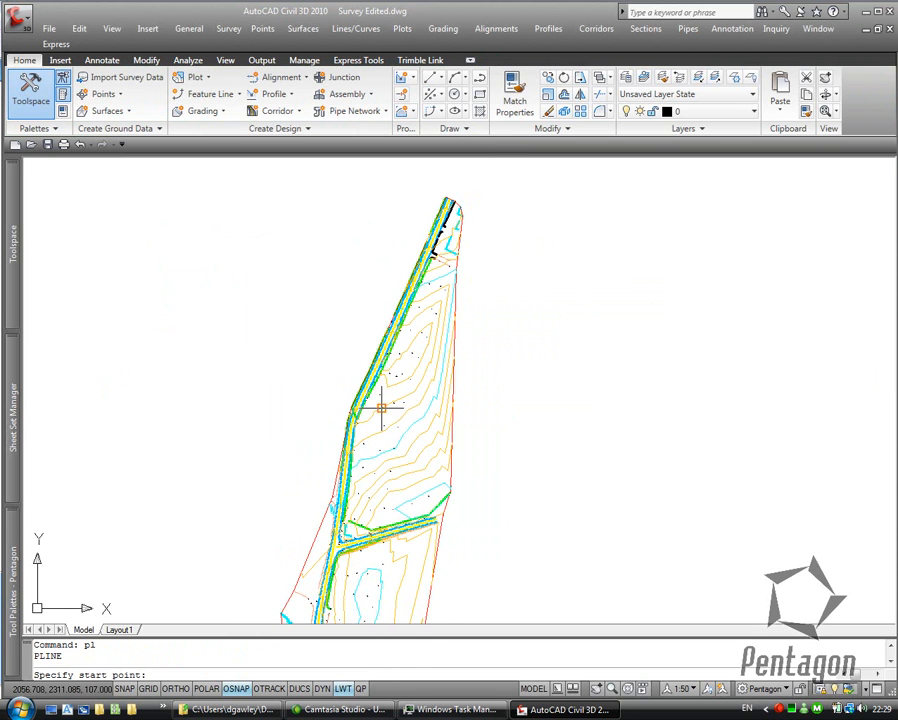
pyautogui.click(501, 409)
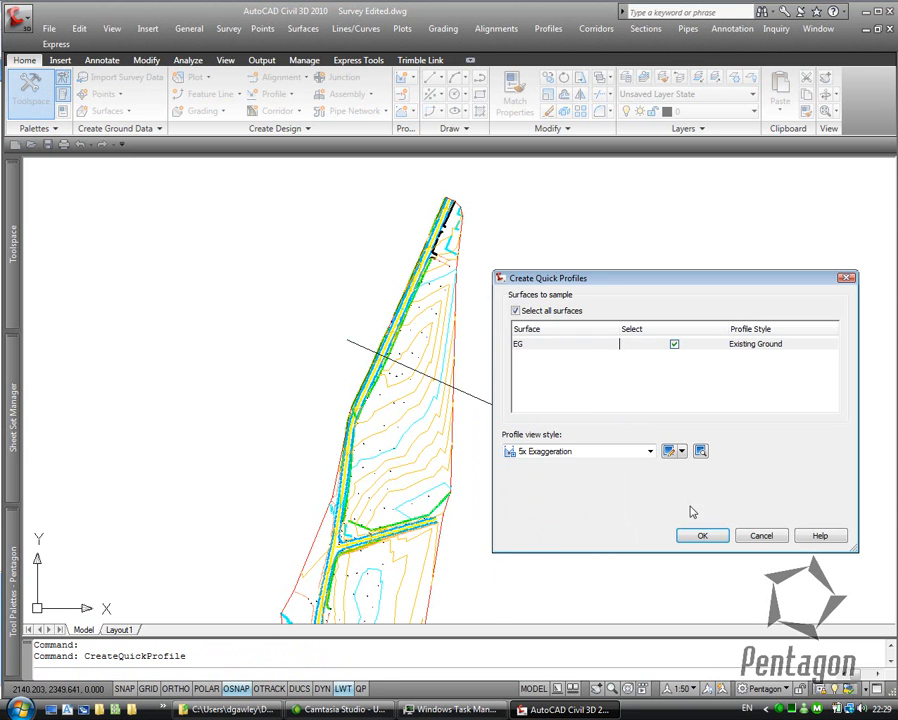
# - Create the quick EG profile at 5x exaggeration and show the open-drawings list
pyautogui.click(702, 535)
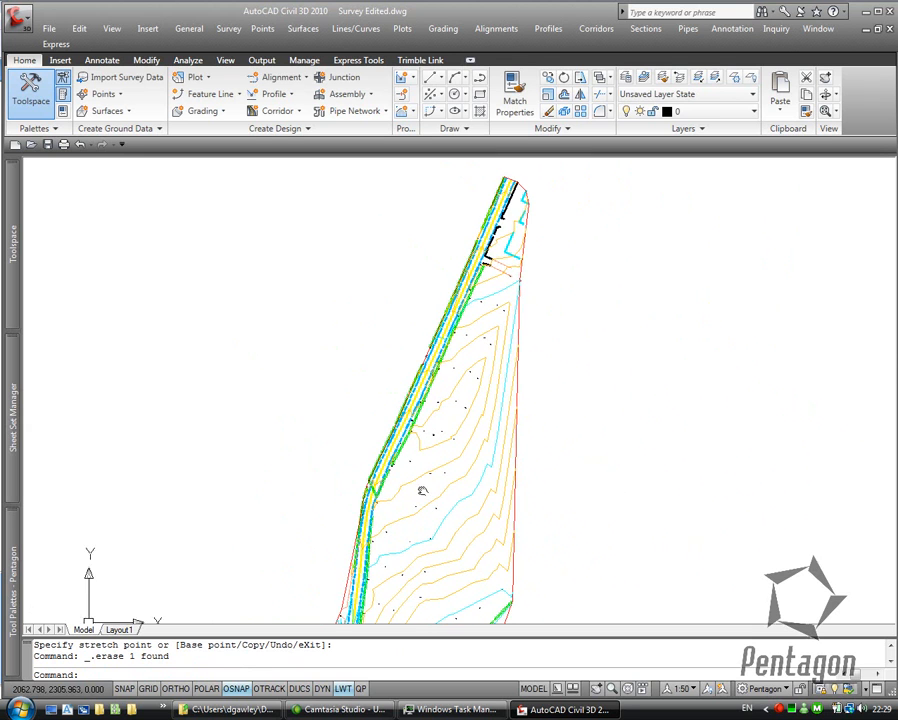
pyautogui.click(815, 43)
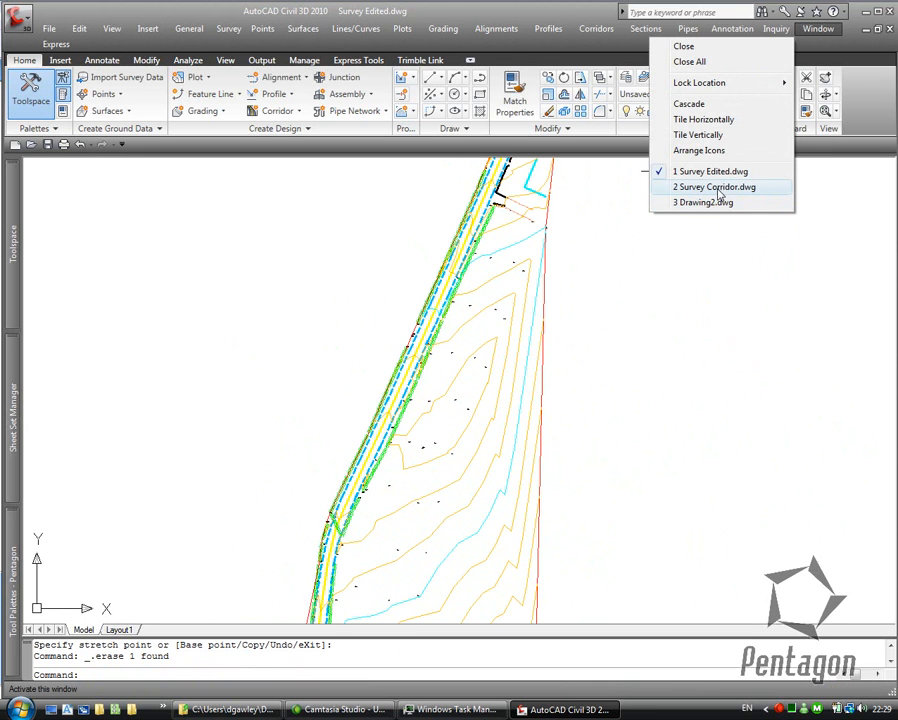
# - Switch to Survey Corridor.dwg and scroll to frame the profile view and contoured plan
pyautogui.click(713, 187)
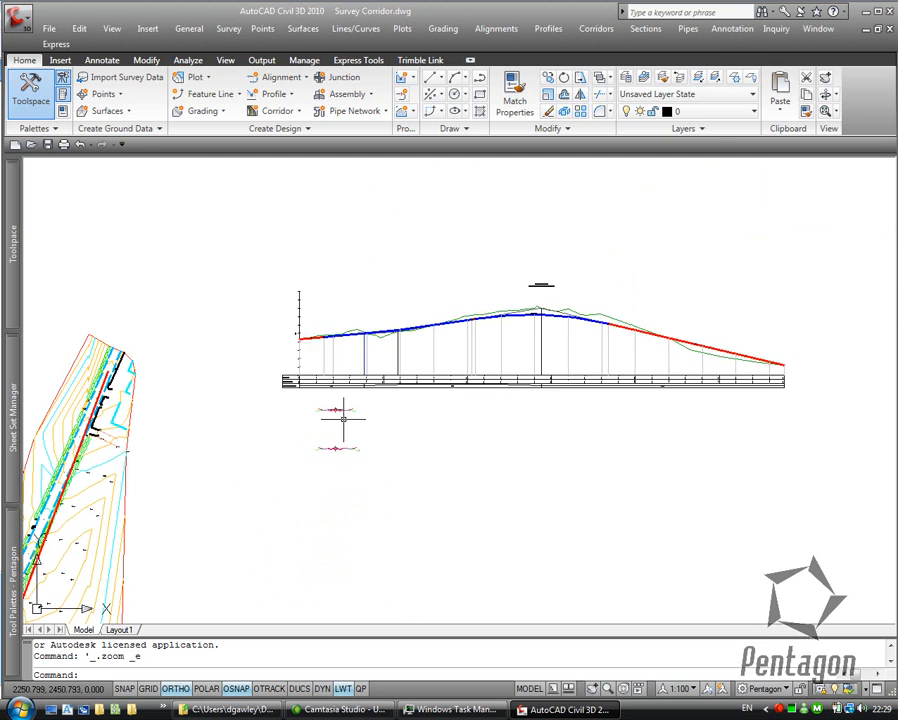
pyautogui.scroll(-3)
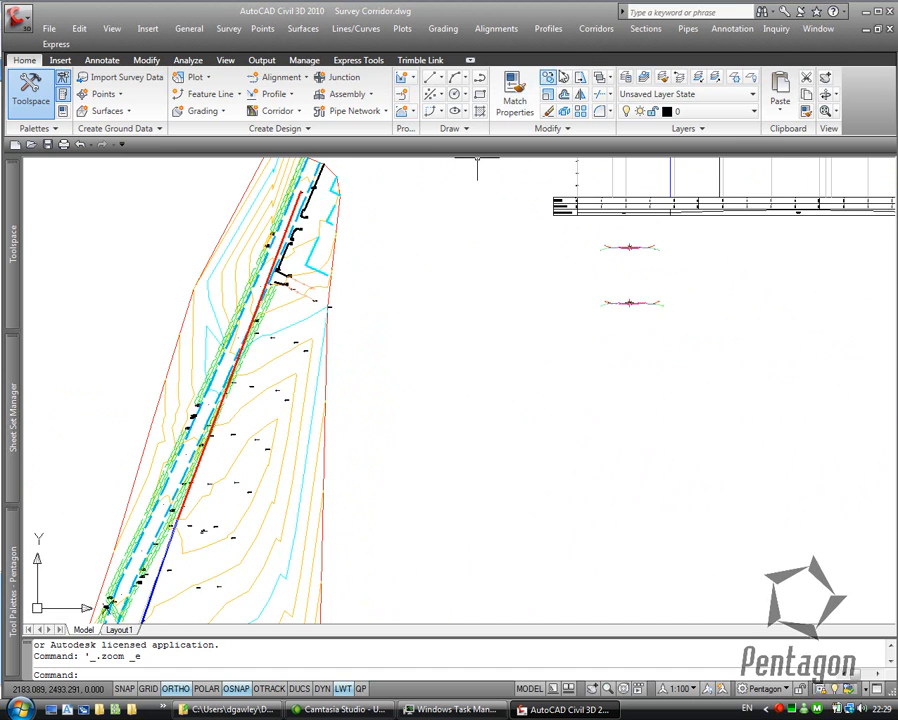
# - Create a corridor on alignment CL using profile CL EG - VP 3 and assembly Design (1)
pyautogui.click(591, 28)
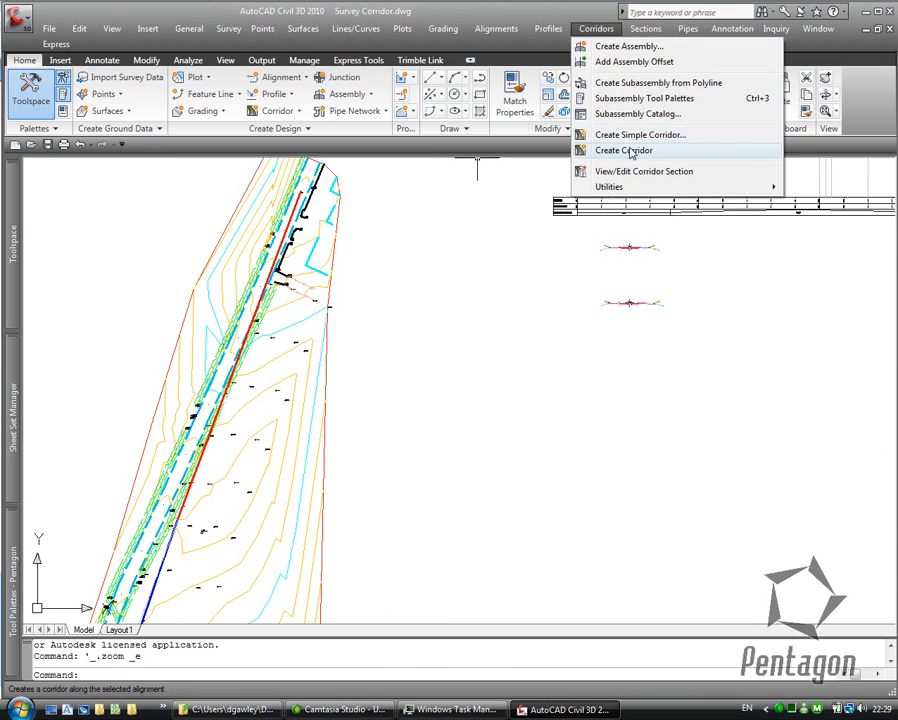
pyautogui.click(624, 150)
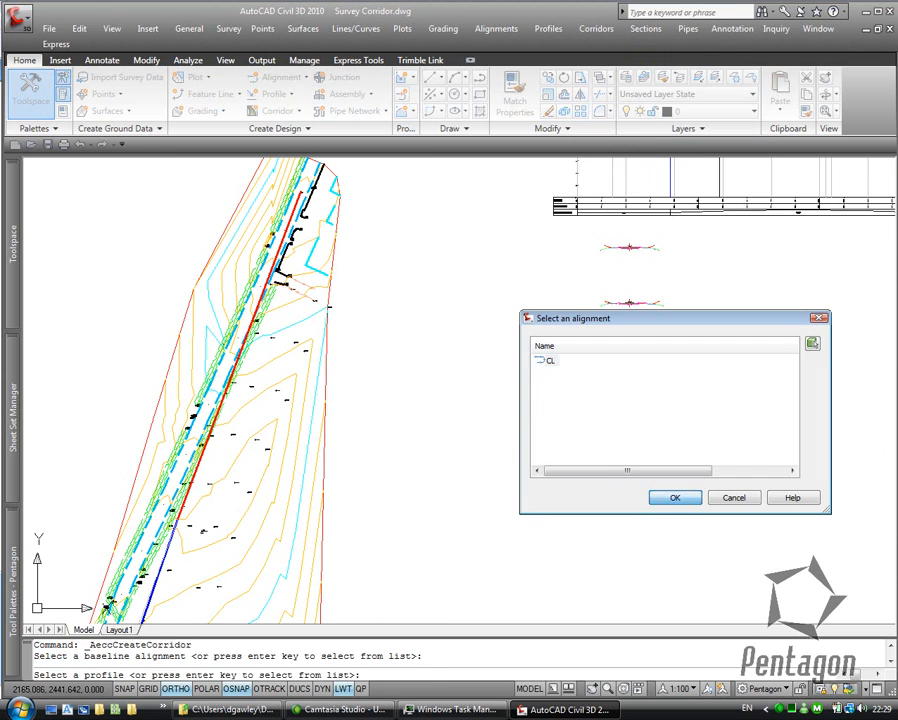
pyautogui.click(674, 498)
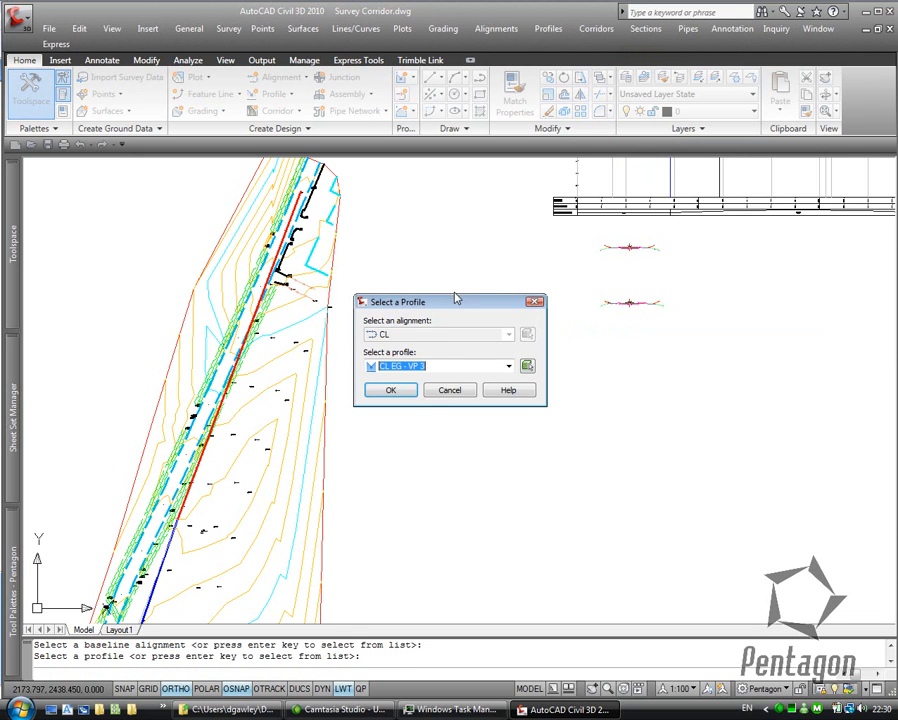
pyautogui.click(390, 389)
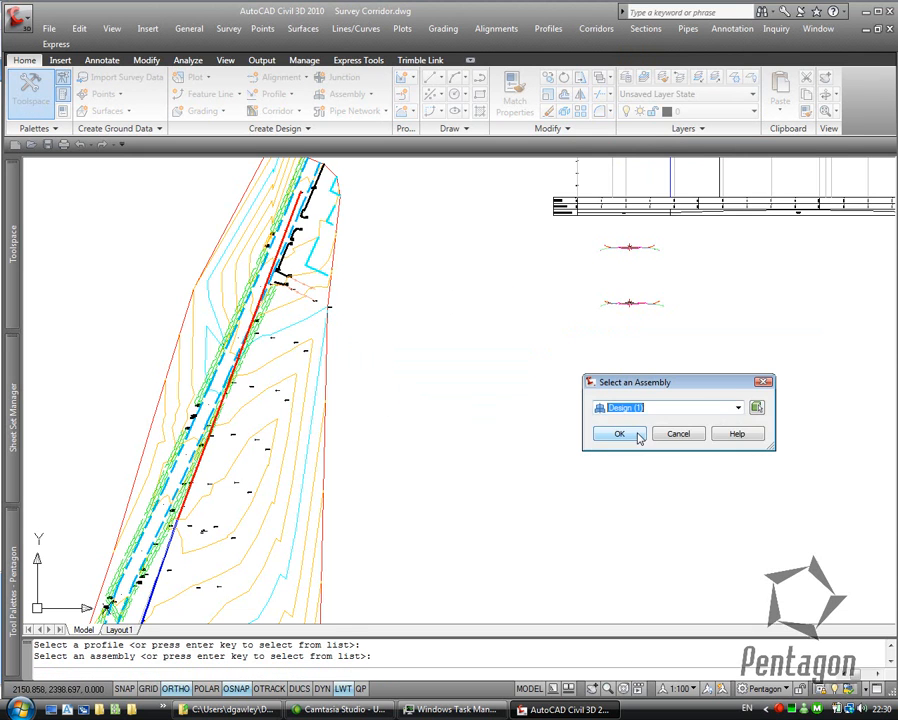
pyautogui.click(619, 433)
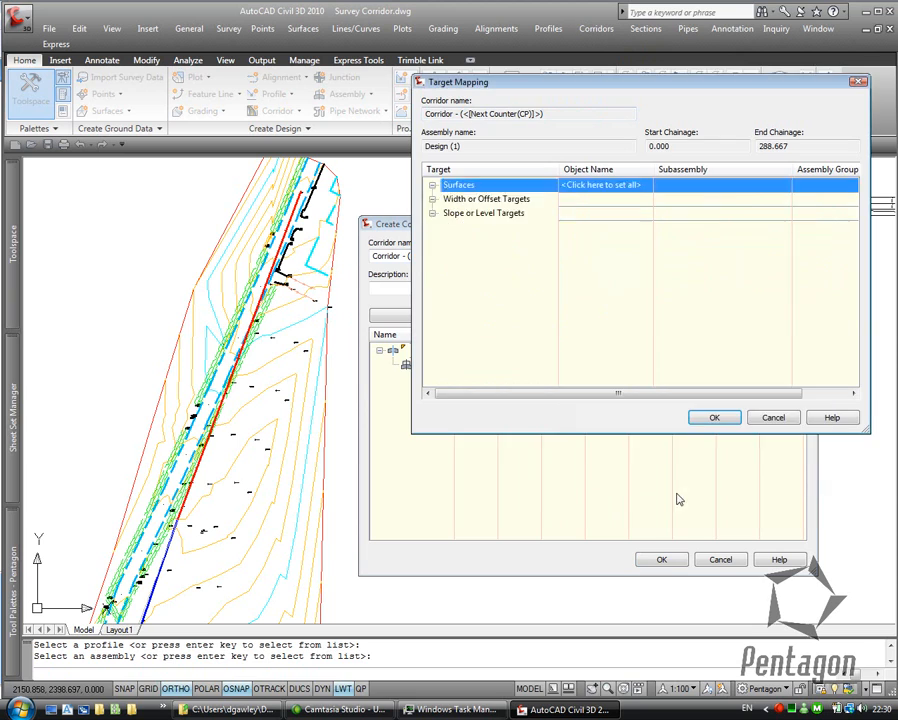
pyautogui.click(714, 417)
pyautogui.write('cp')
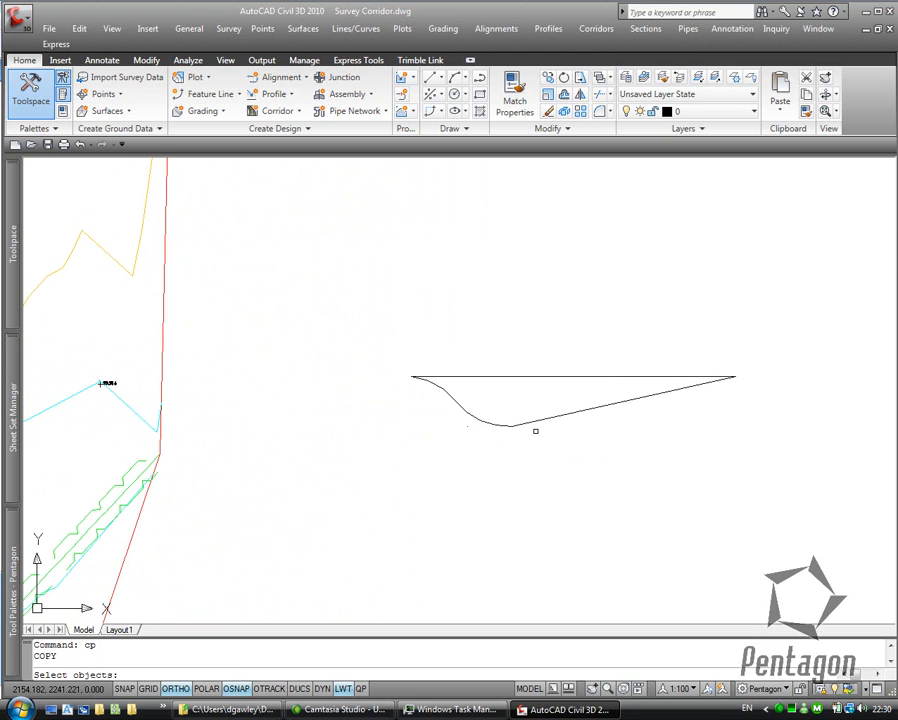
# - Select the curved bus-lane edge polyline for copying
pyautogui.click(410, 376)
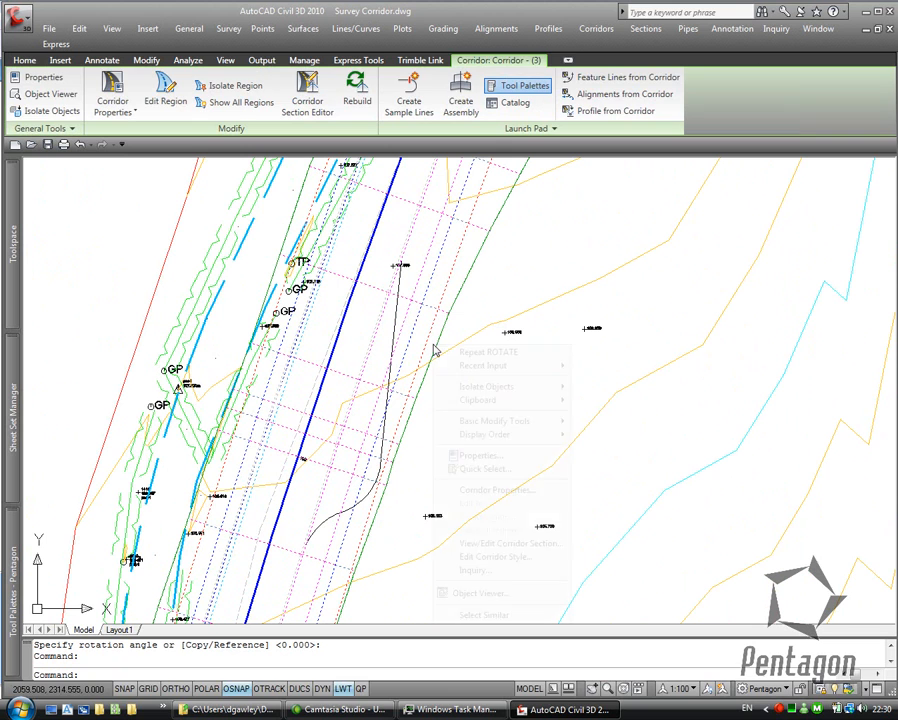
# - Set Polyline-1 as the right outside lane width target and begin adding region chainages
pyautogui.click(500, 490)
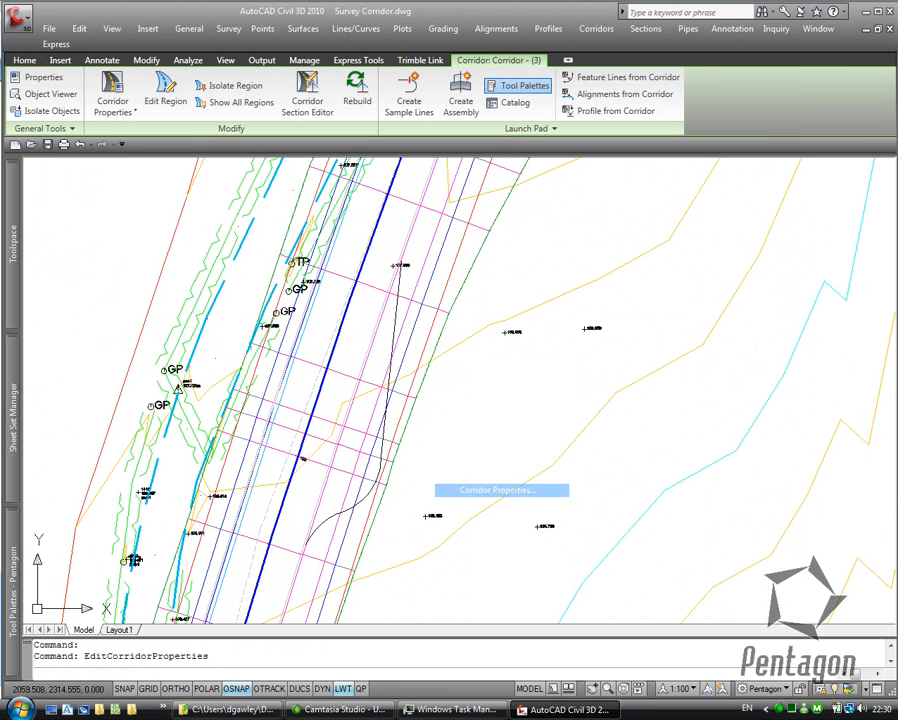
pyautogui.click(502, 489)
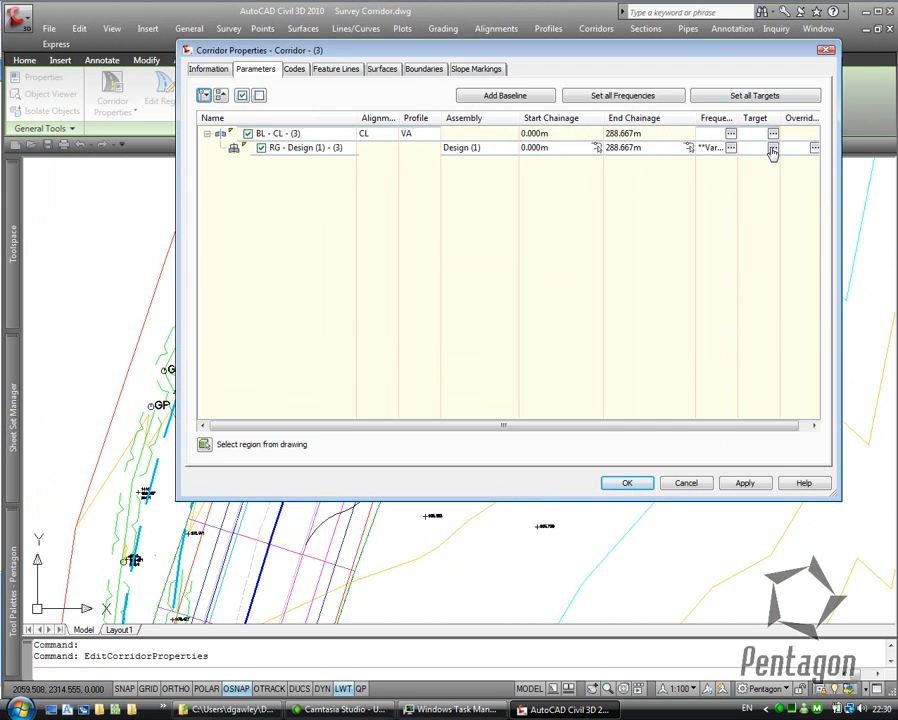
pyautogui.click(772, 149)
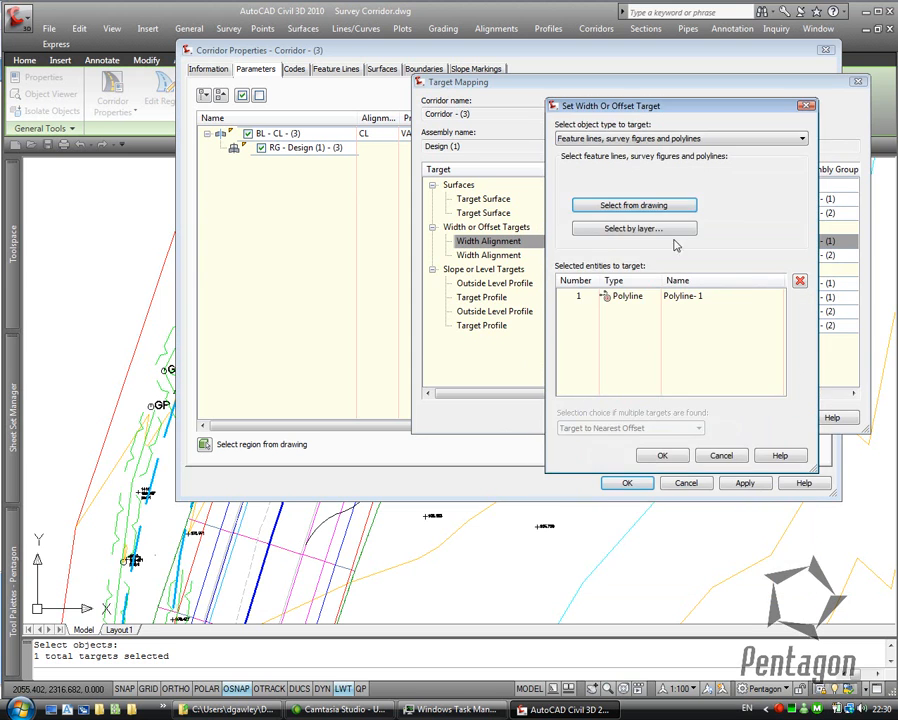
pyautogui.click(662, 454)
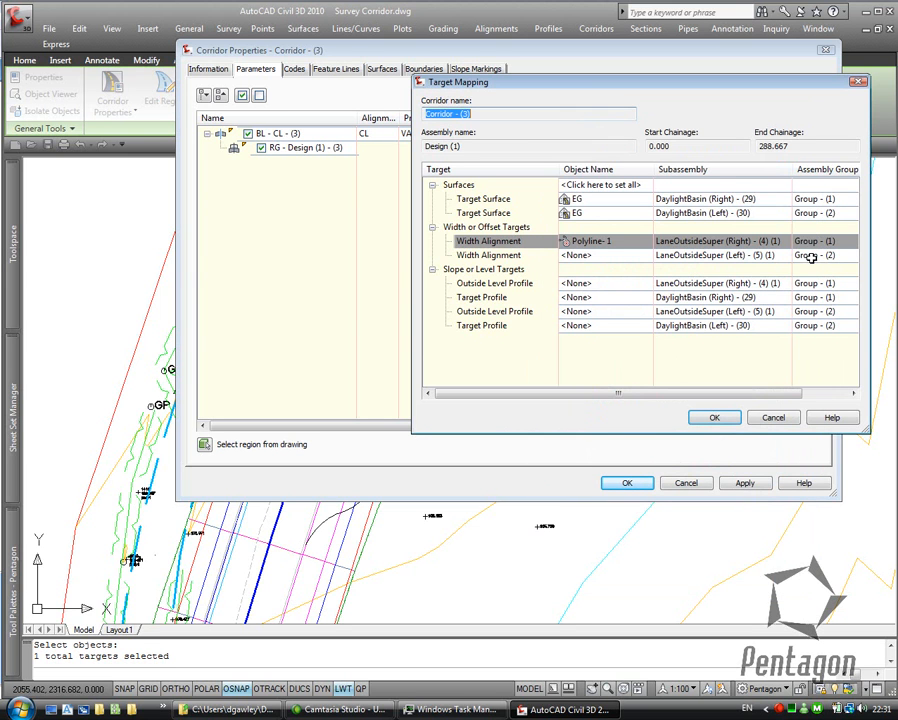
pyautogui.click(714, 417)
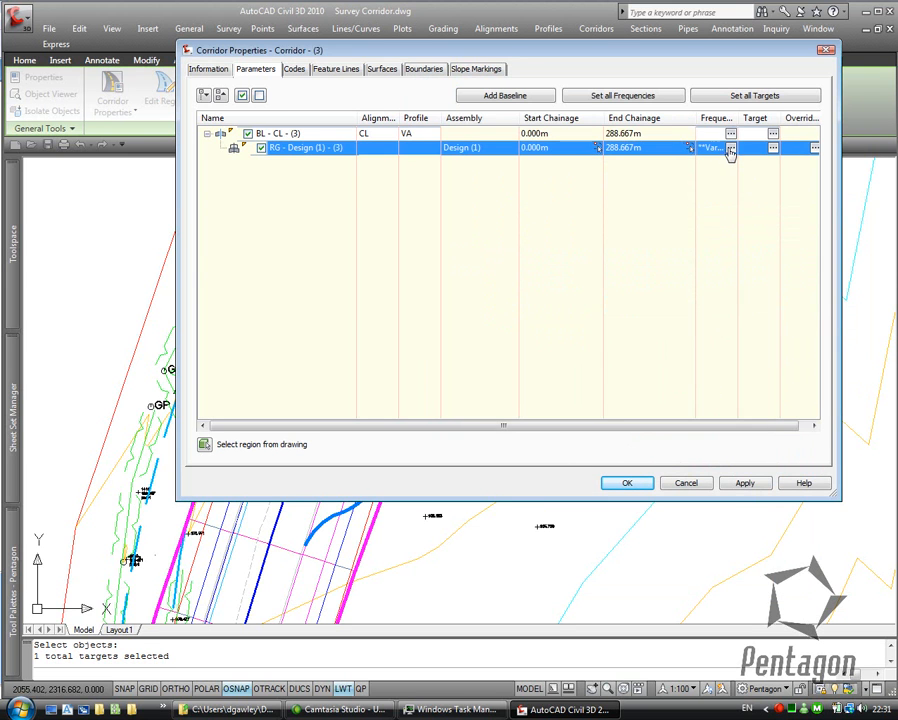
pyautogui.click(732, 148)
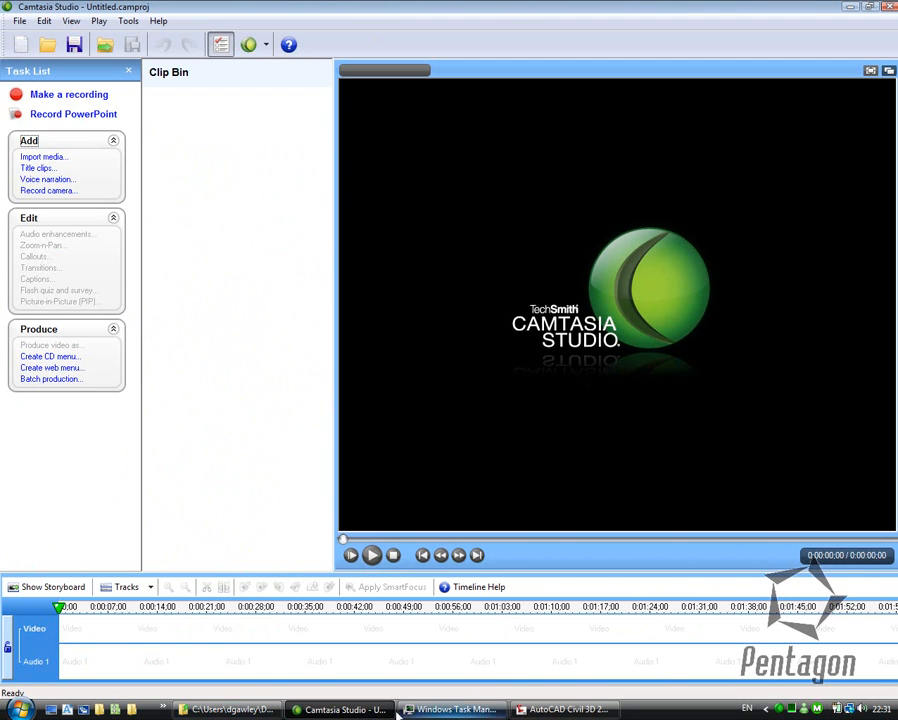
pyautogui.click(563, 708)
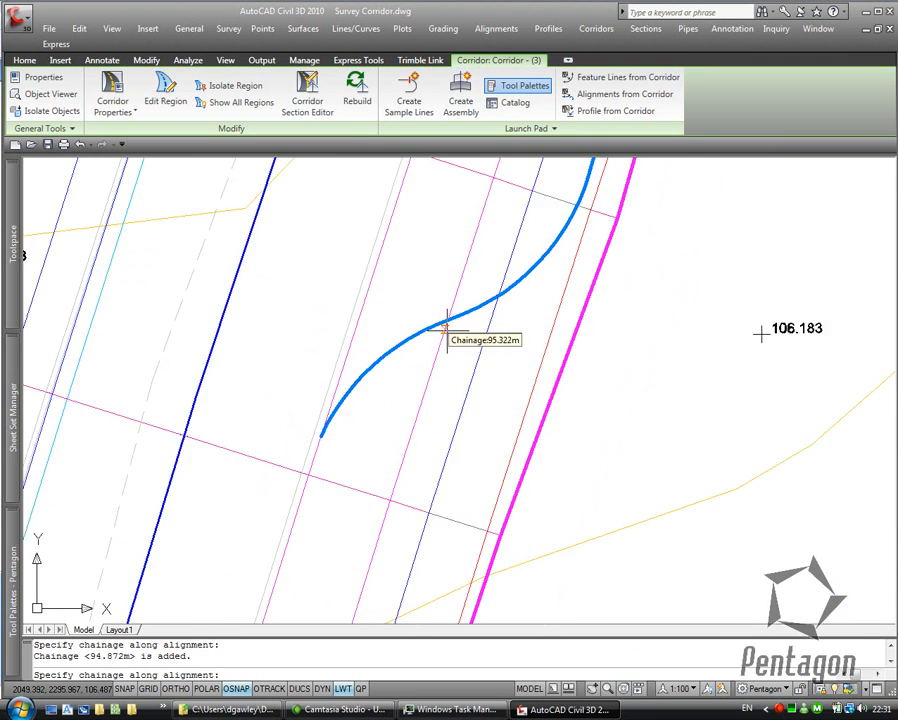
pyautogui.moveTo(423, 390)
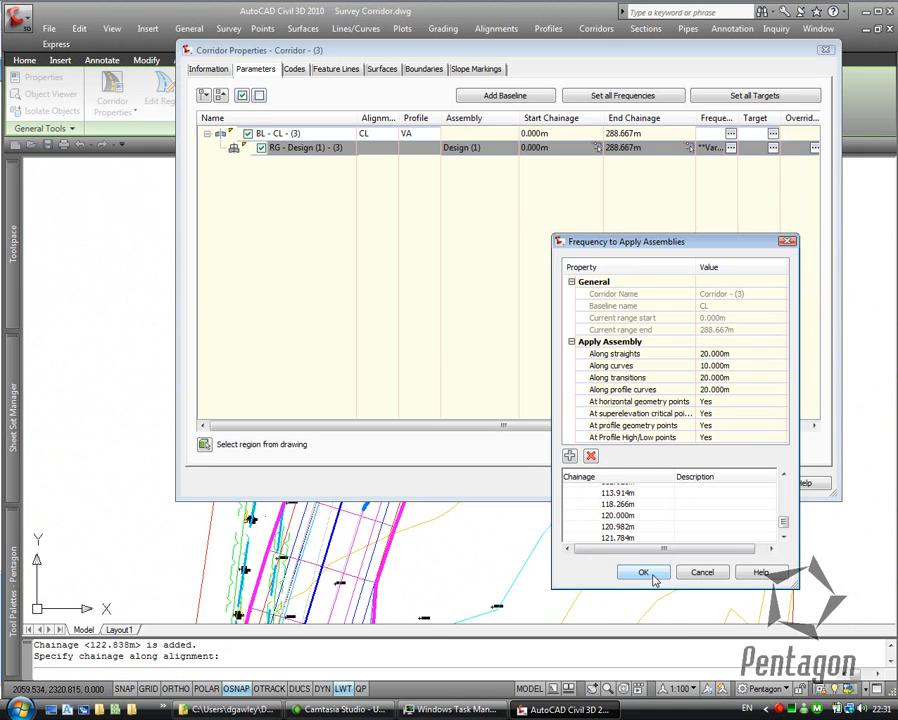
# - Confirm the added assembly chainages up to about 122.8 m
pyautogui.click(643, 571)
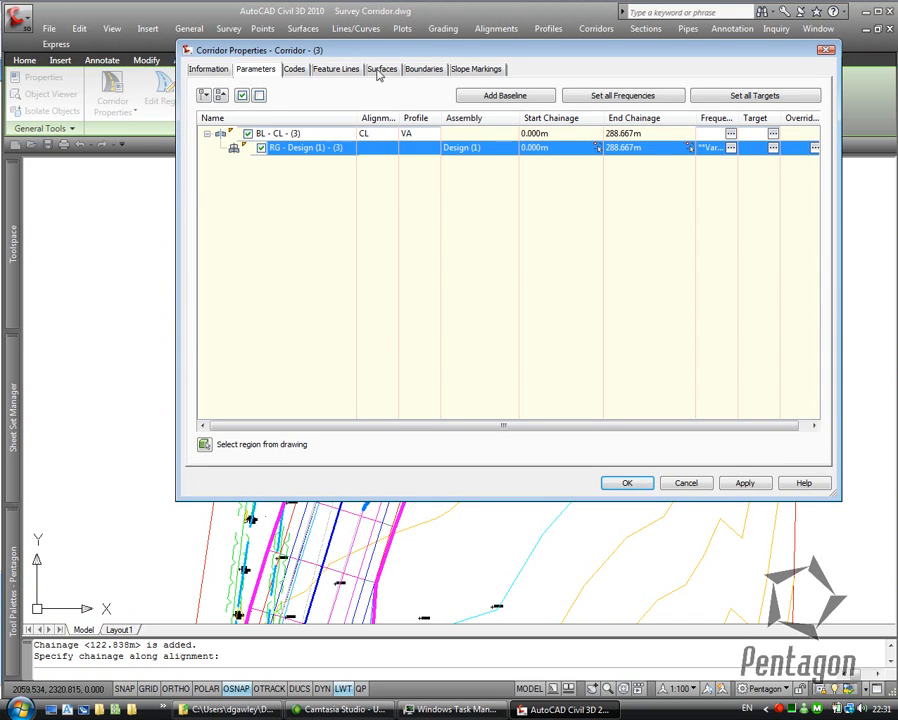
# - Review the corridor surface settings and rebuild Corridor (3)
pyautogui.click(385, 68)
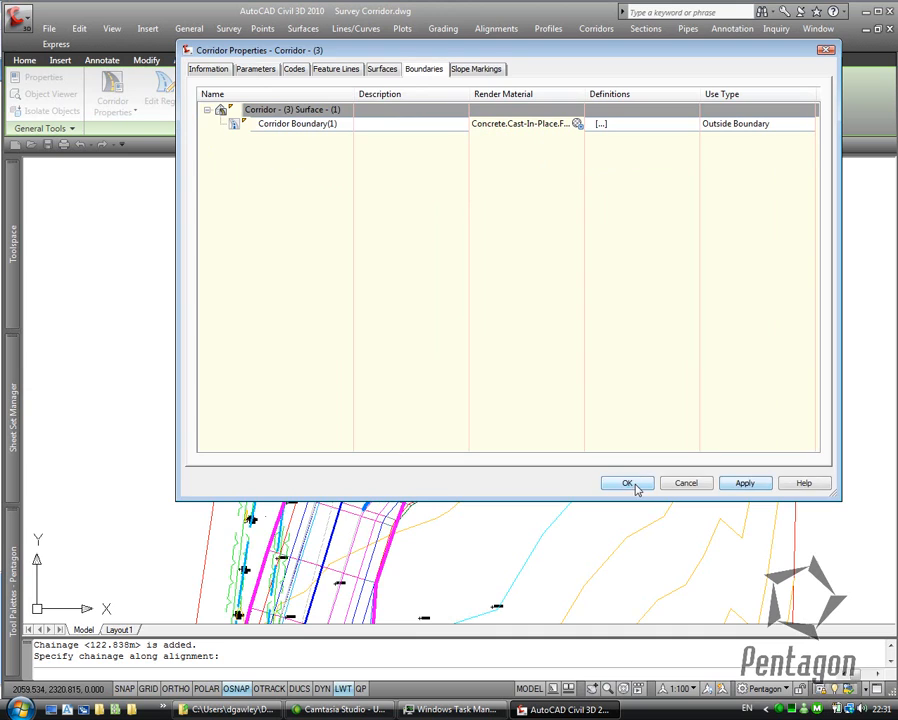
pyautogui.click(627, 483)
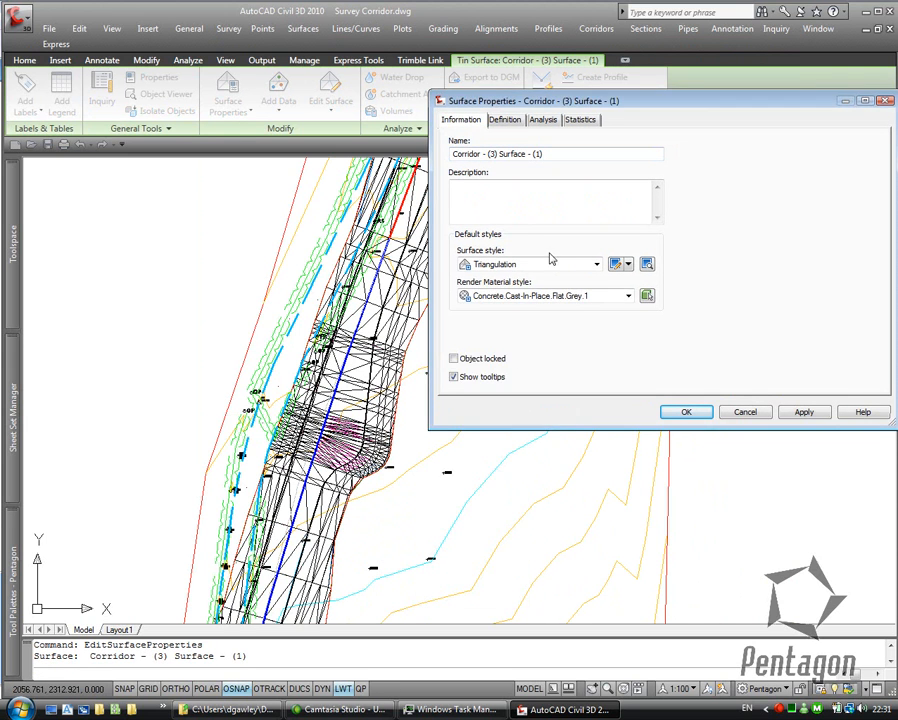
# - Style the corridor surface as 0.1 m and 0.5 m contours and open the corridor in Object Viewer
pyautogui.click(596, 264)
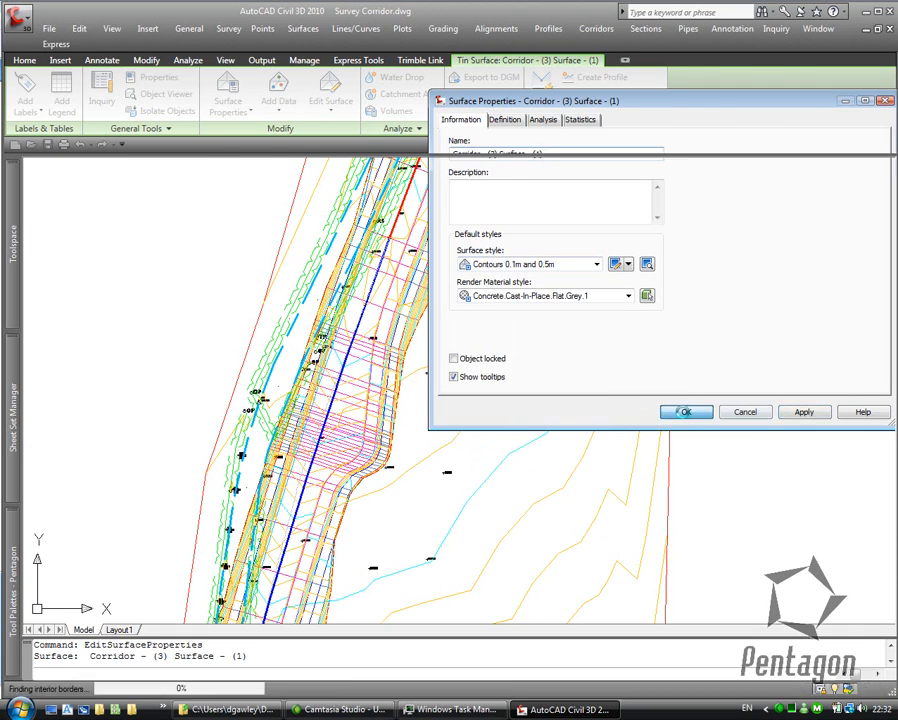
pyautogui.click(685, 412)
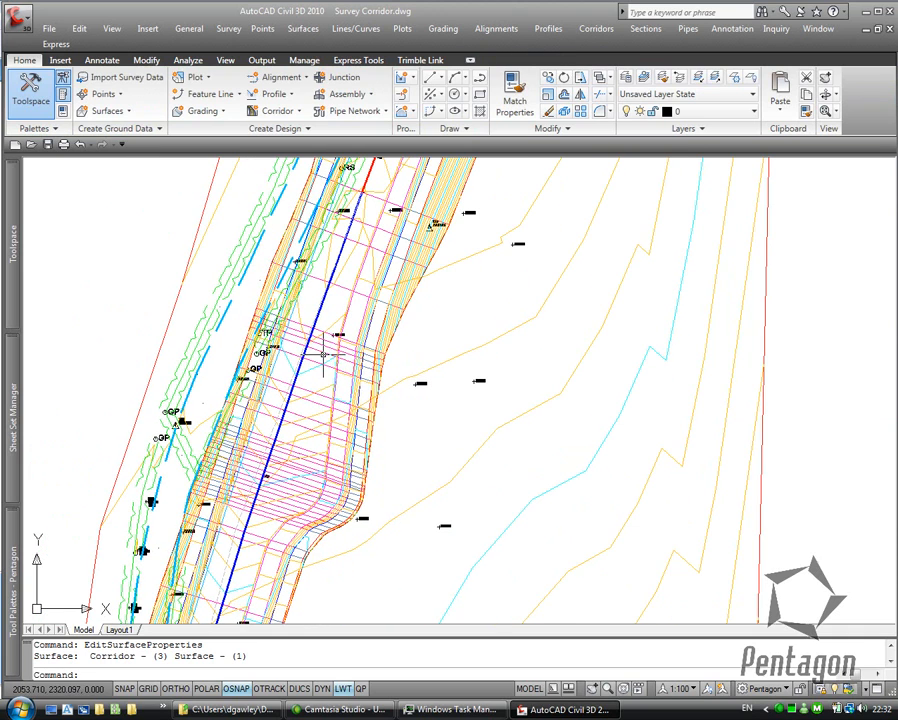
pyautogui.rightClick(324, 354)
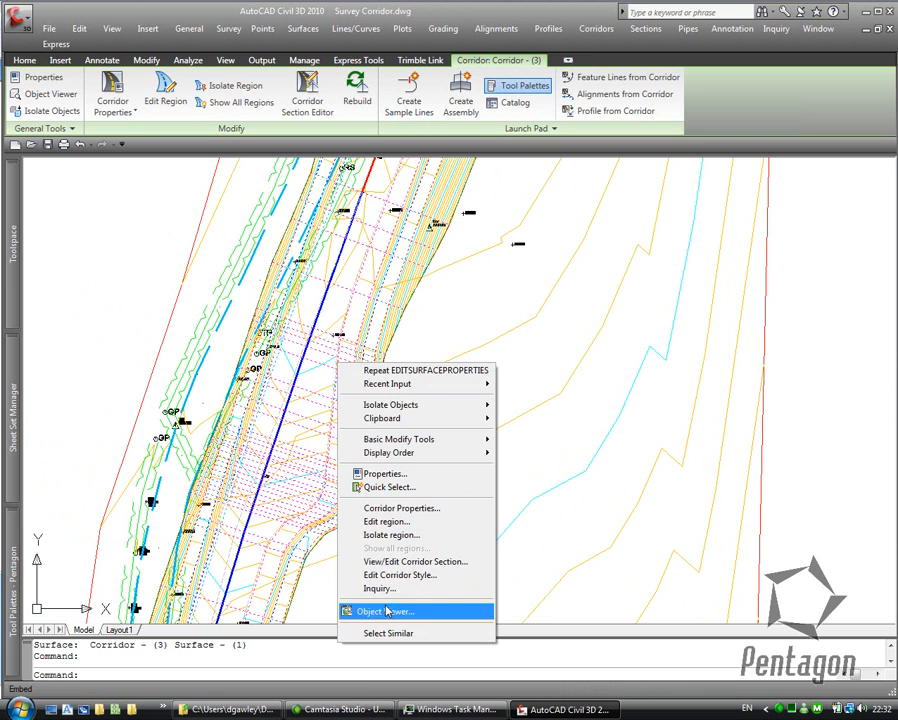
pyautogui.click(388, 612)
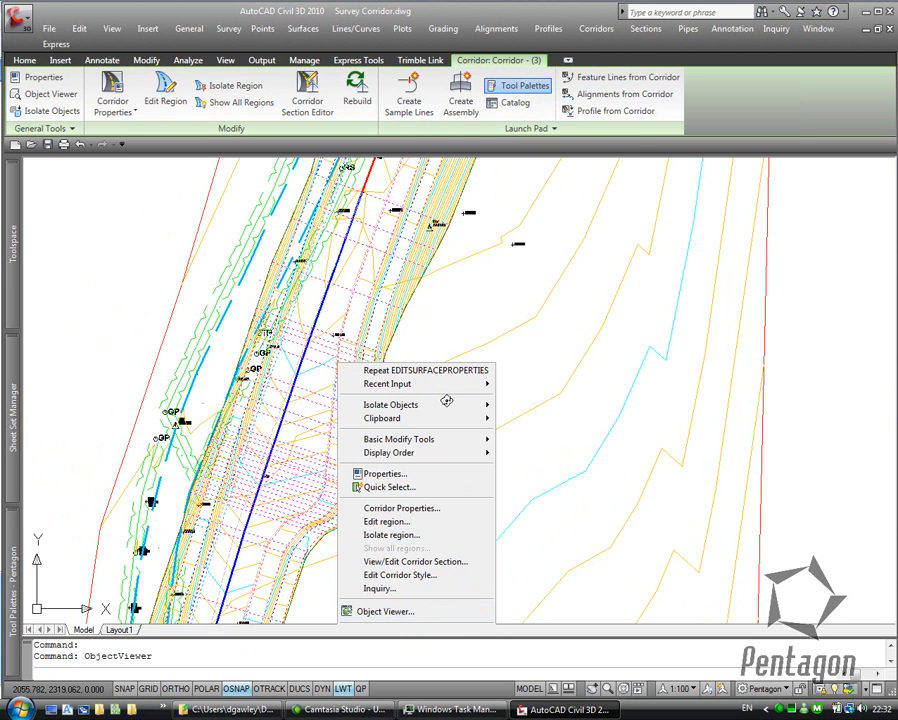
pyautogui.click(387, 611)
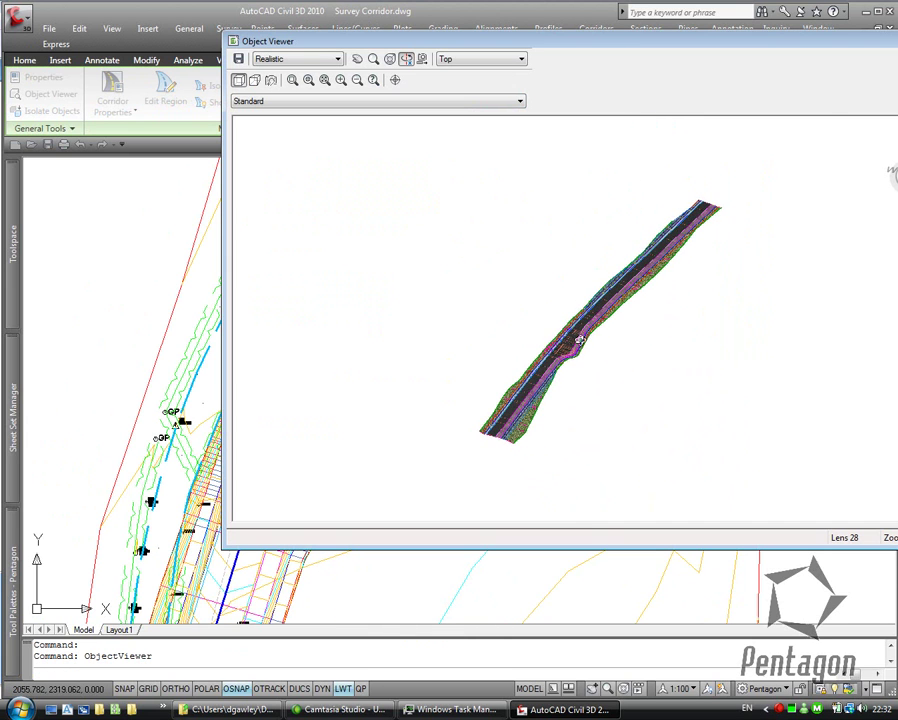